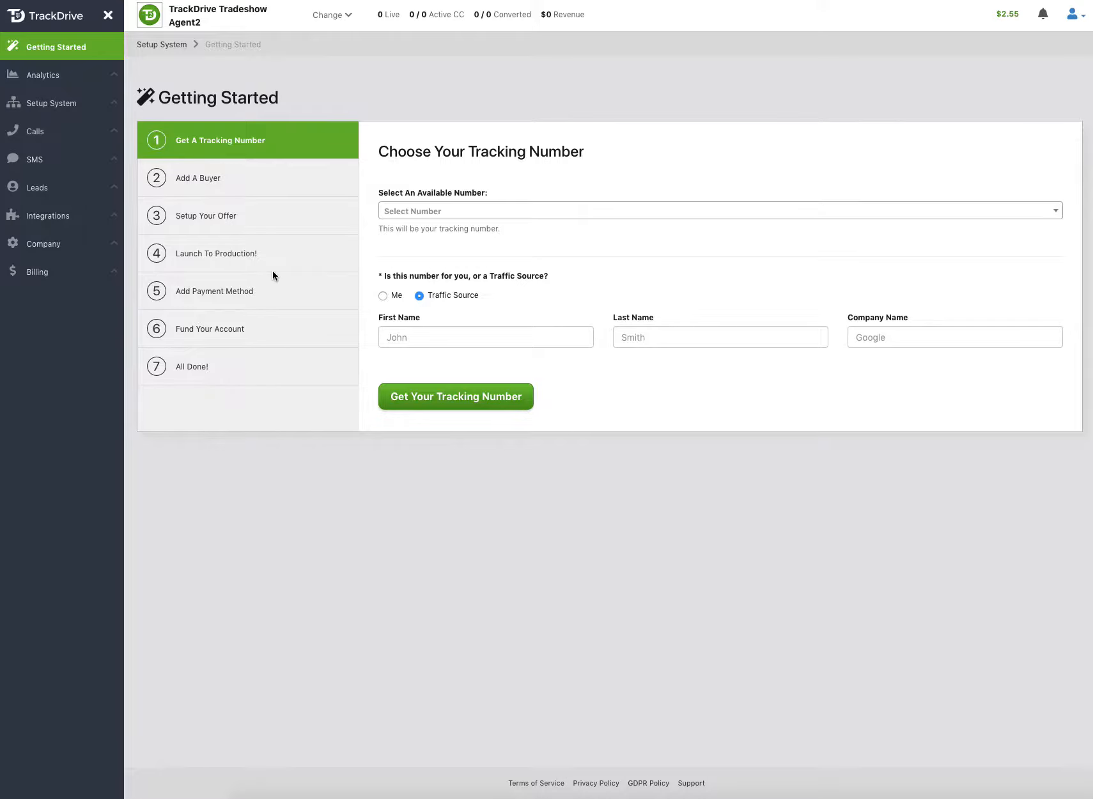
pyautogui.moveTo(398, 239)
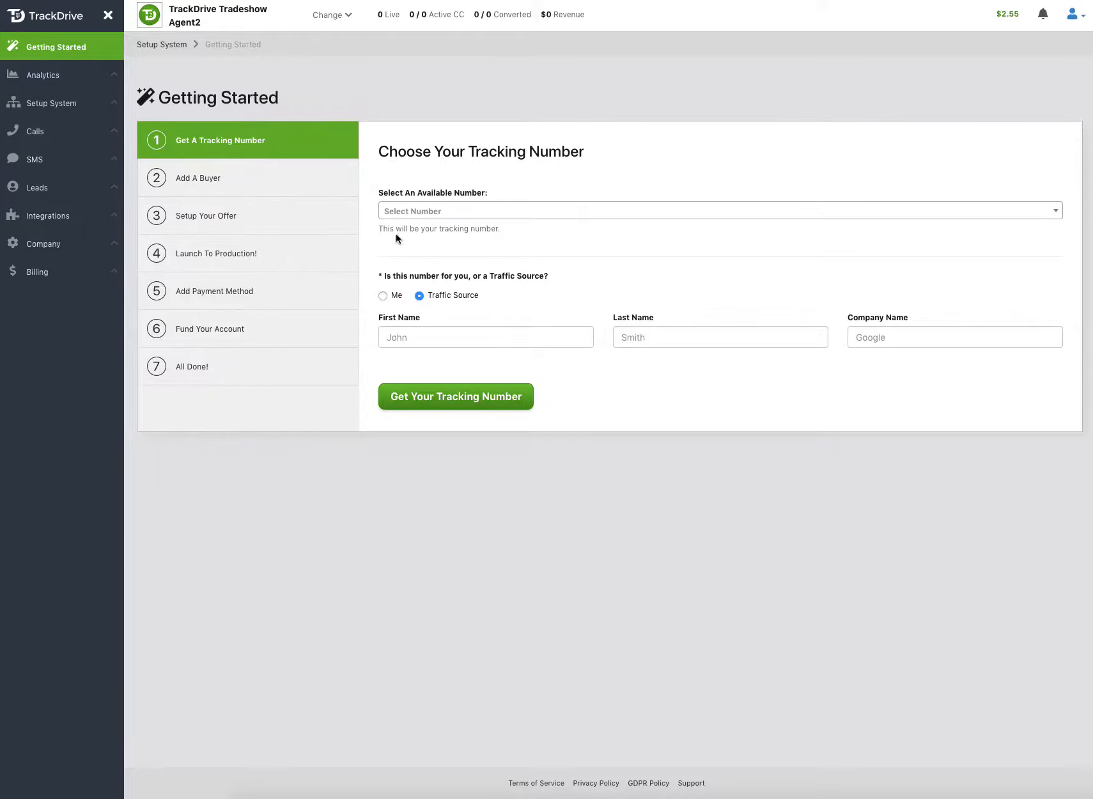
pyautogui.moveTo(316, 328)
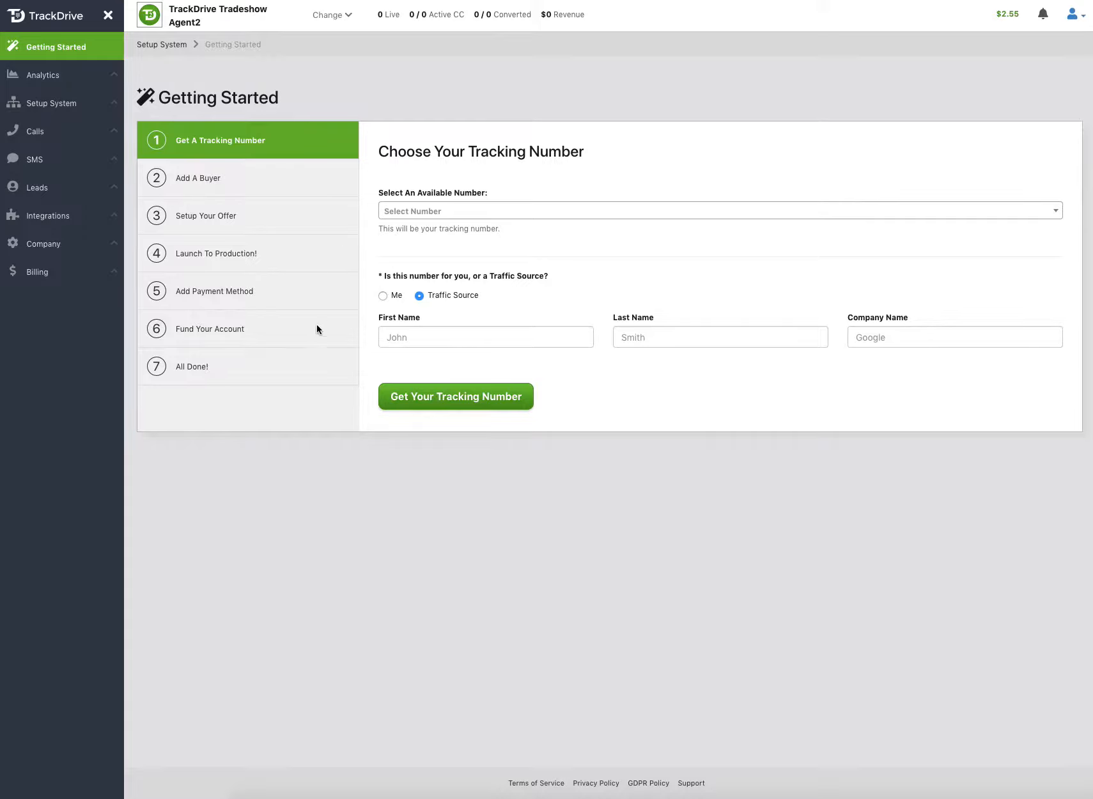
pyautogui.moveTo(609, 786)
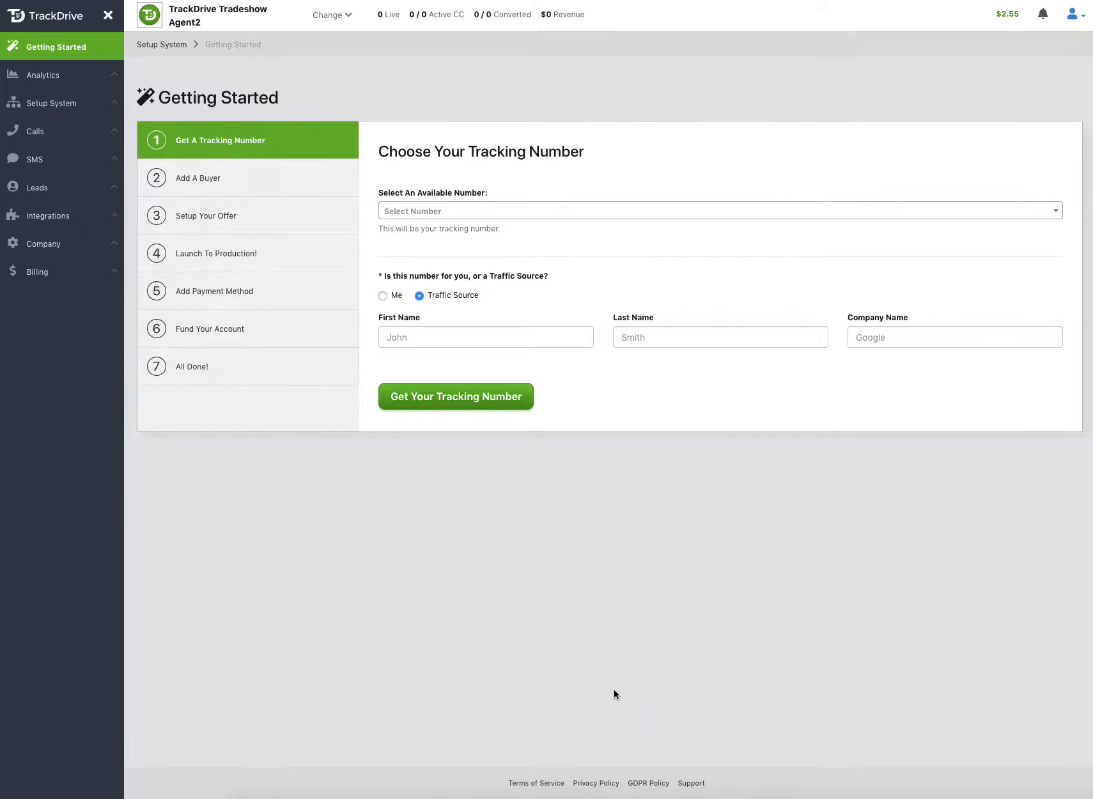
pyautogui.moveTo(548, 581)
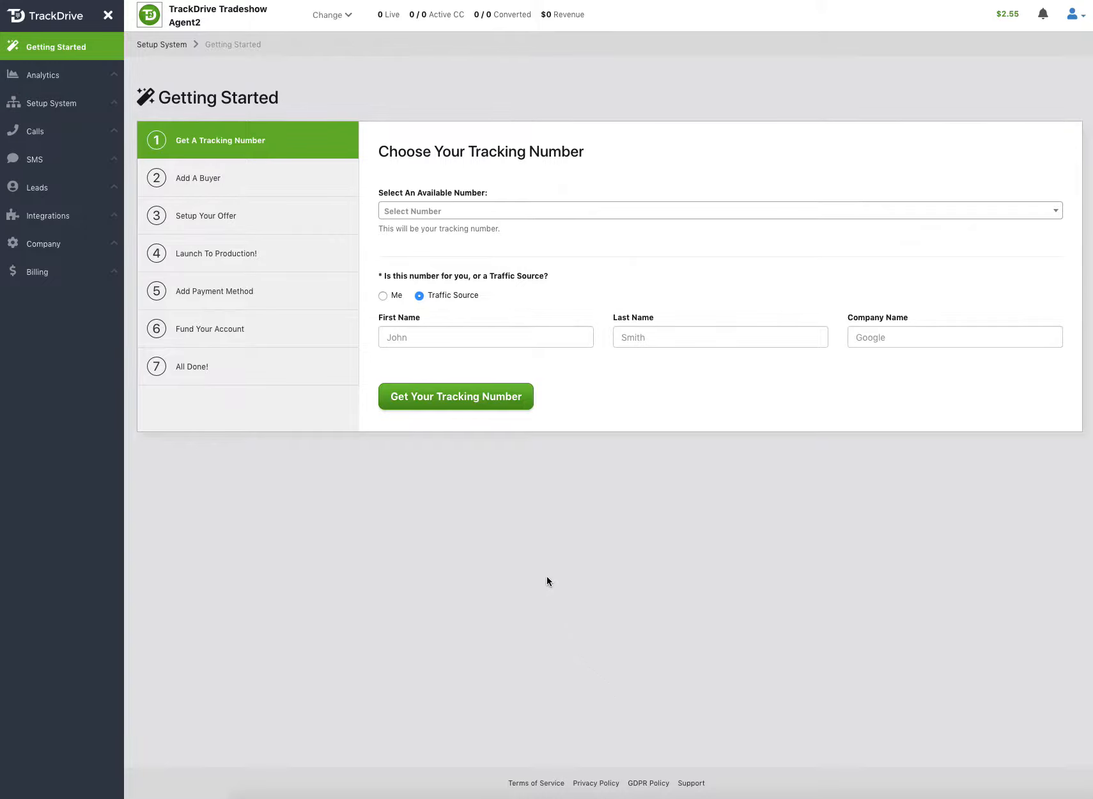
pyautogui.moveTo(78, 168)
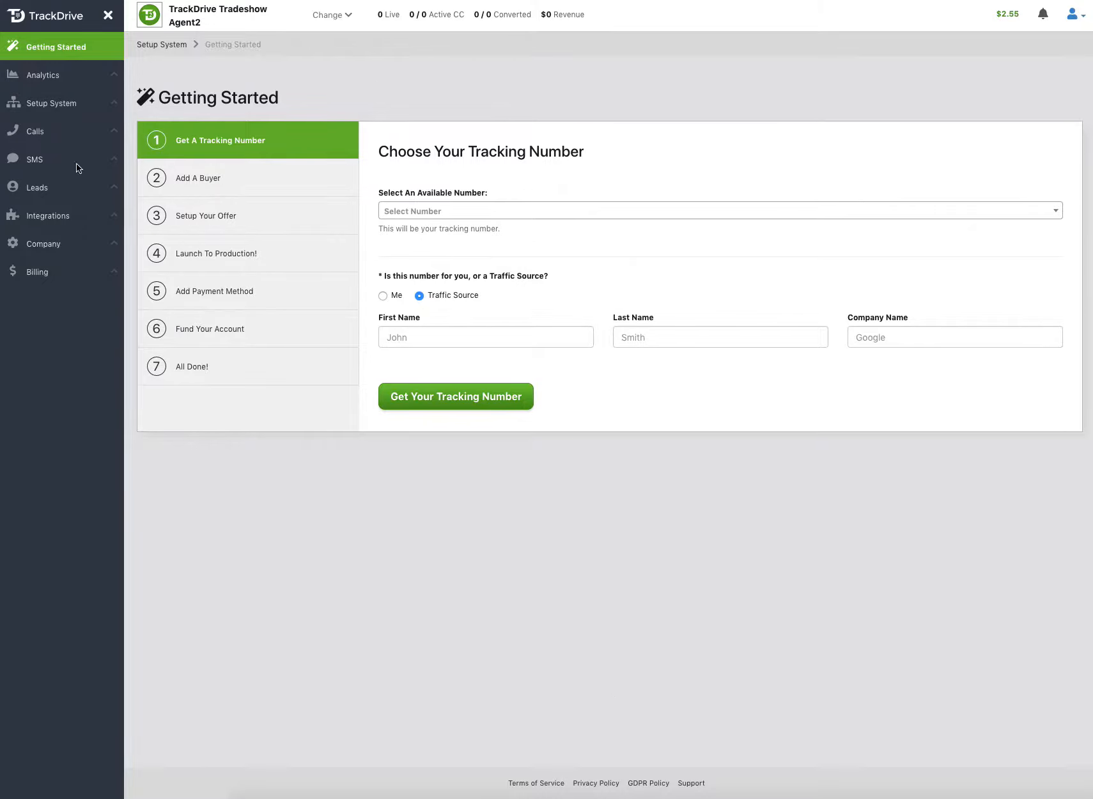
pyautogui.moveTo(51, 212)
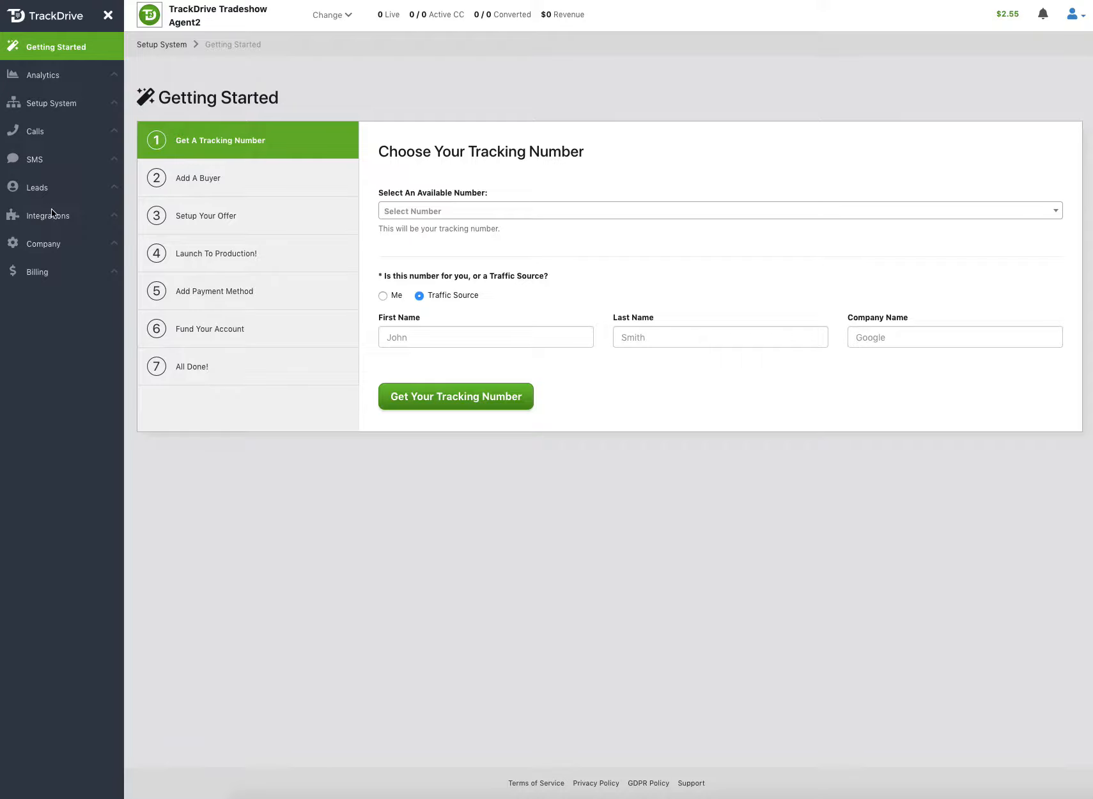
pyautogui.moveTo(55, 276)
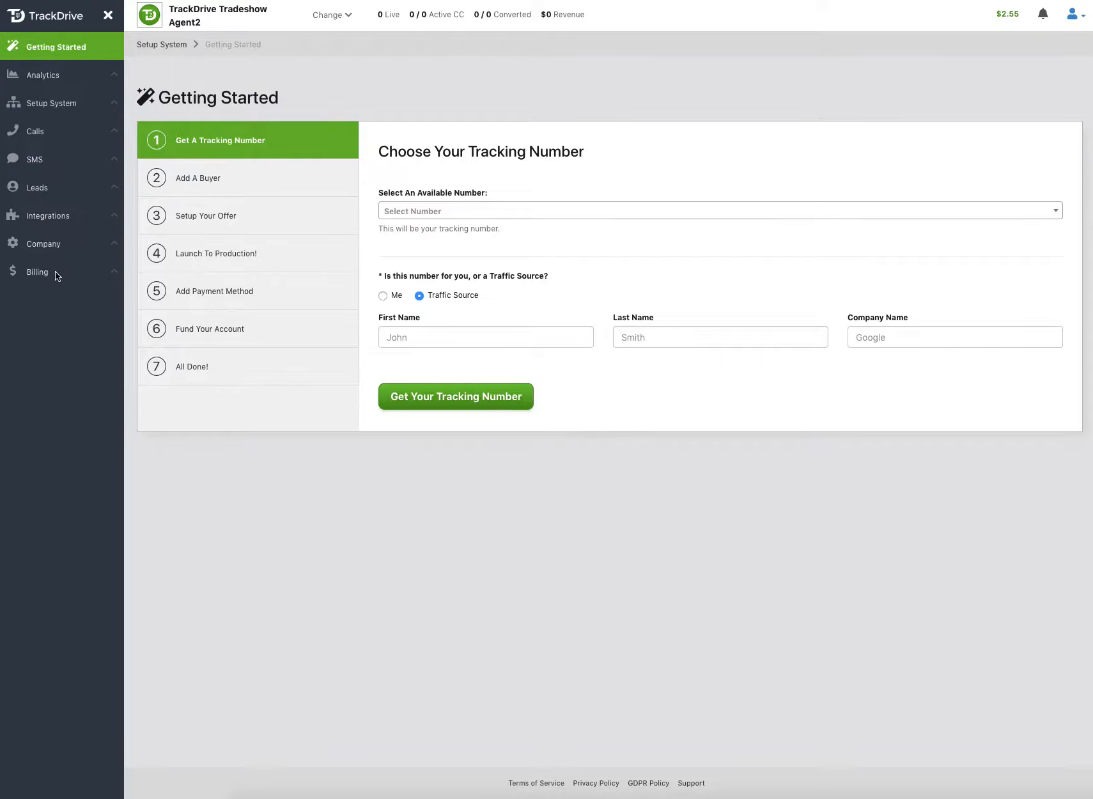
pyautogui.moveTo(287, 208)
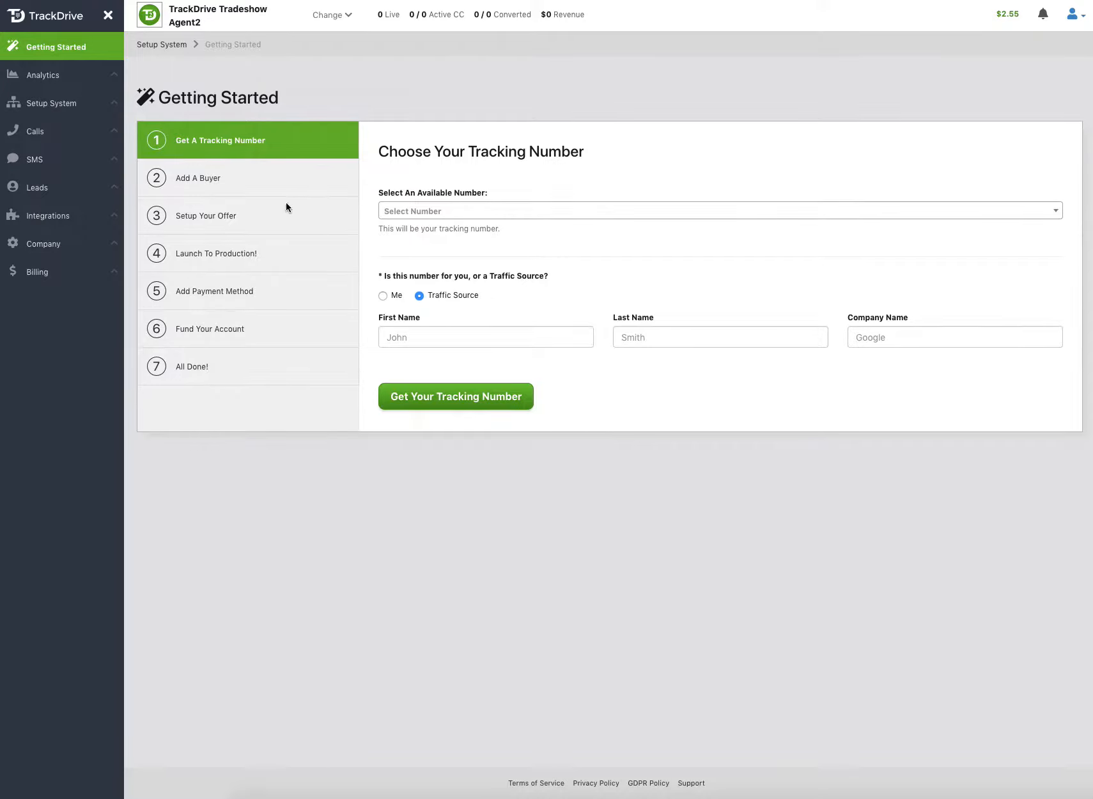
pyautogui.moveTo(361, 125)
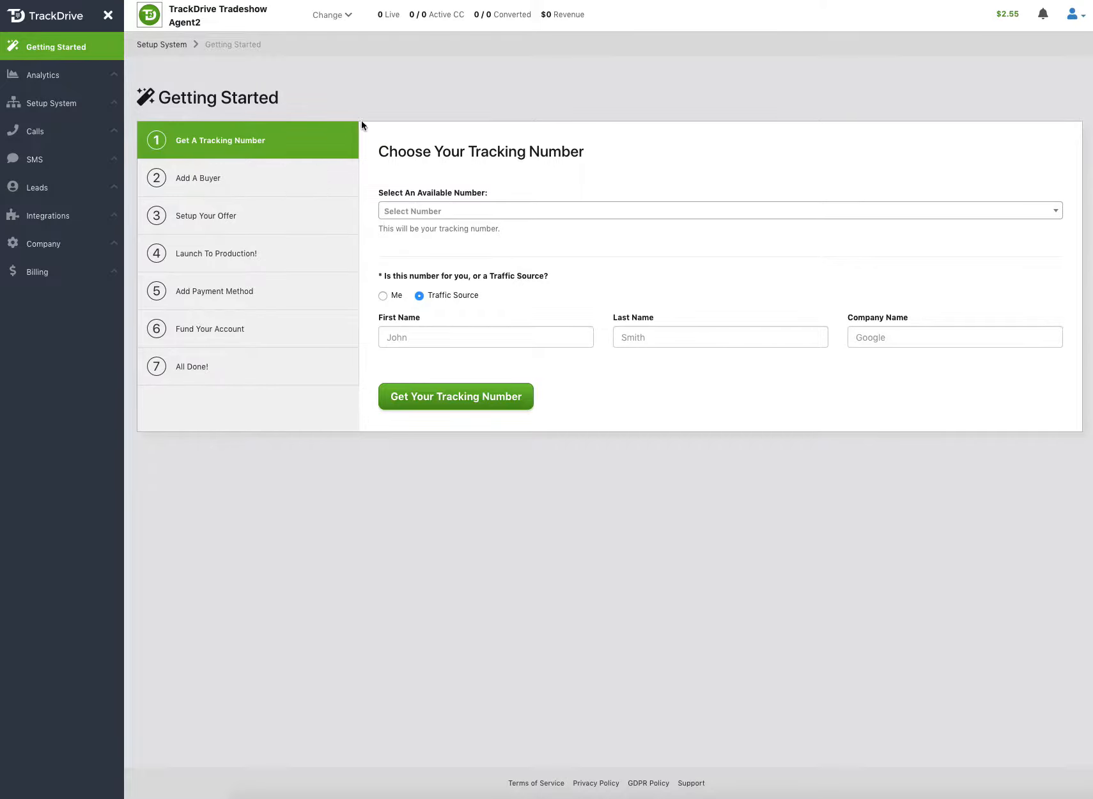
pyautogui.moveTo(331, 19)
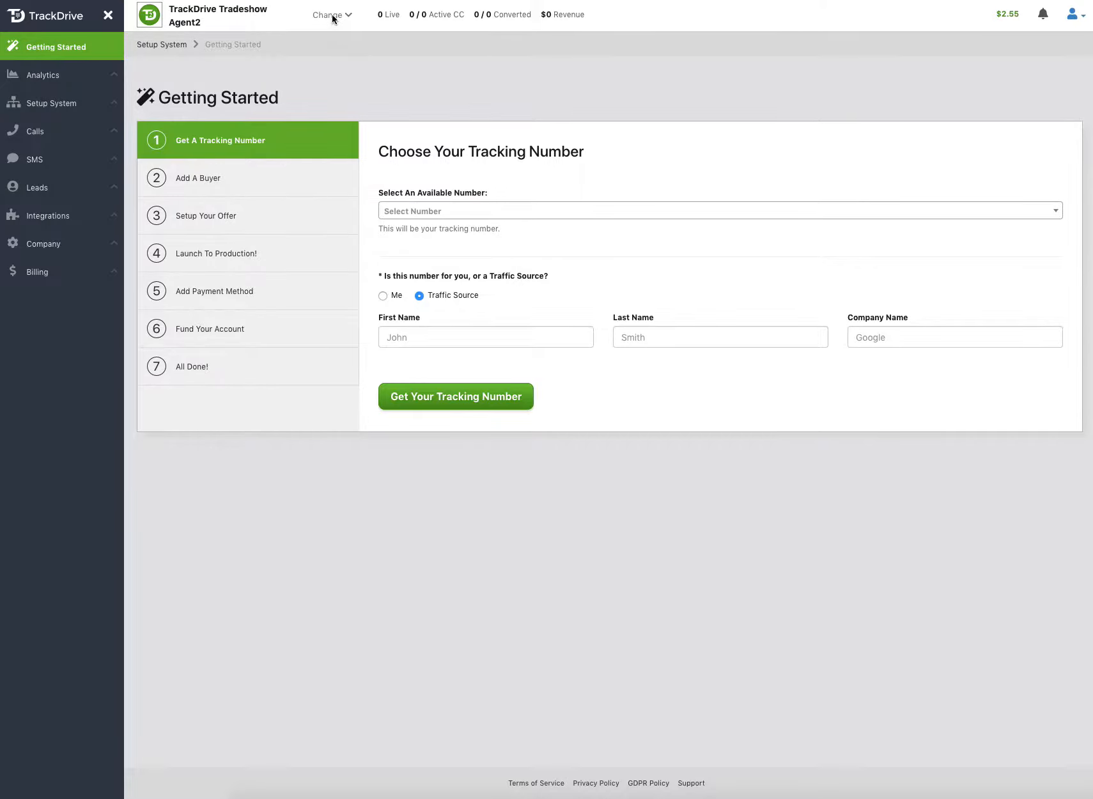
# Step: Open the company switcher listing TrackDrive Tradeshow Agent2 and TrackDrive Video Demo
pyautogui.click(329, 15)
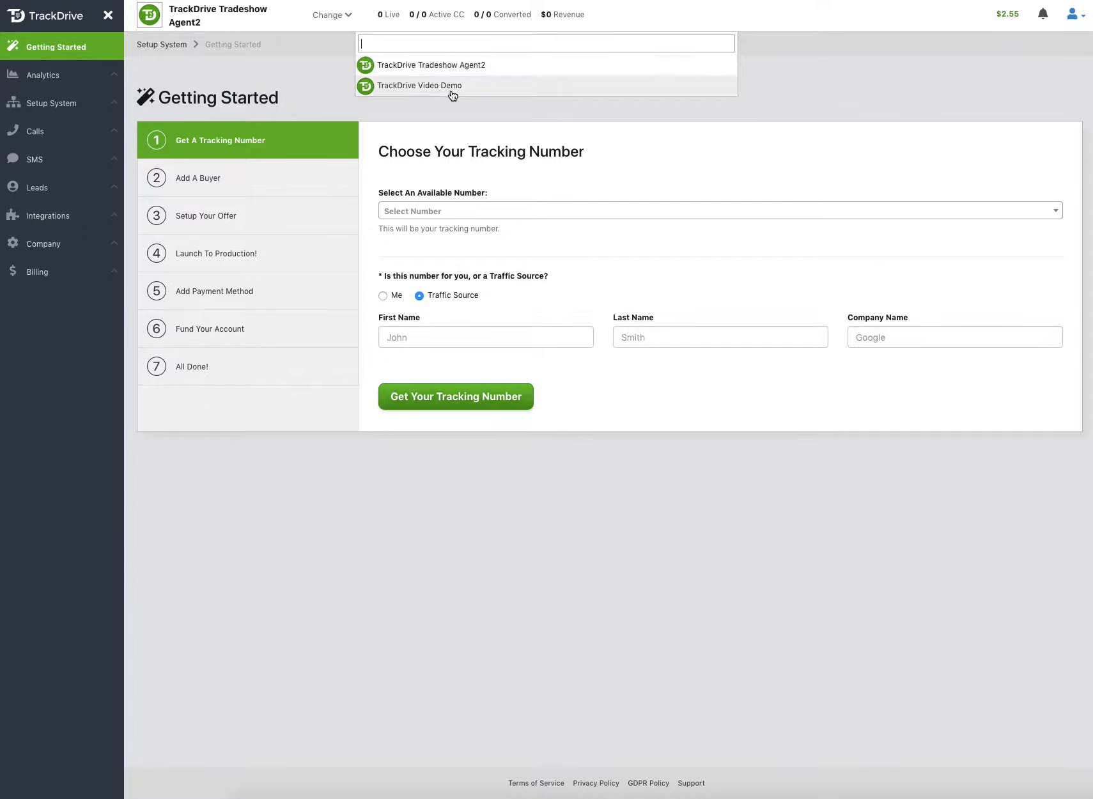
pyautogui.moveTo(528, 256)
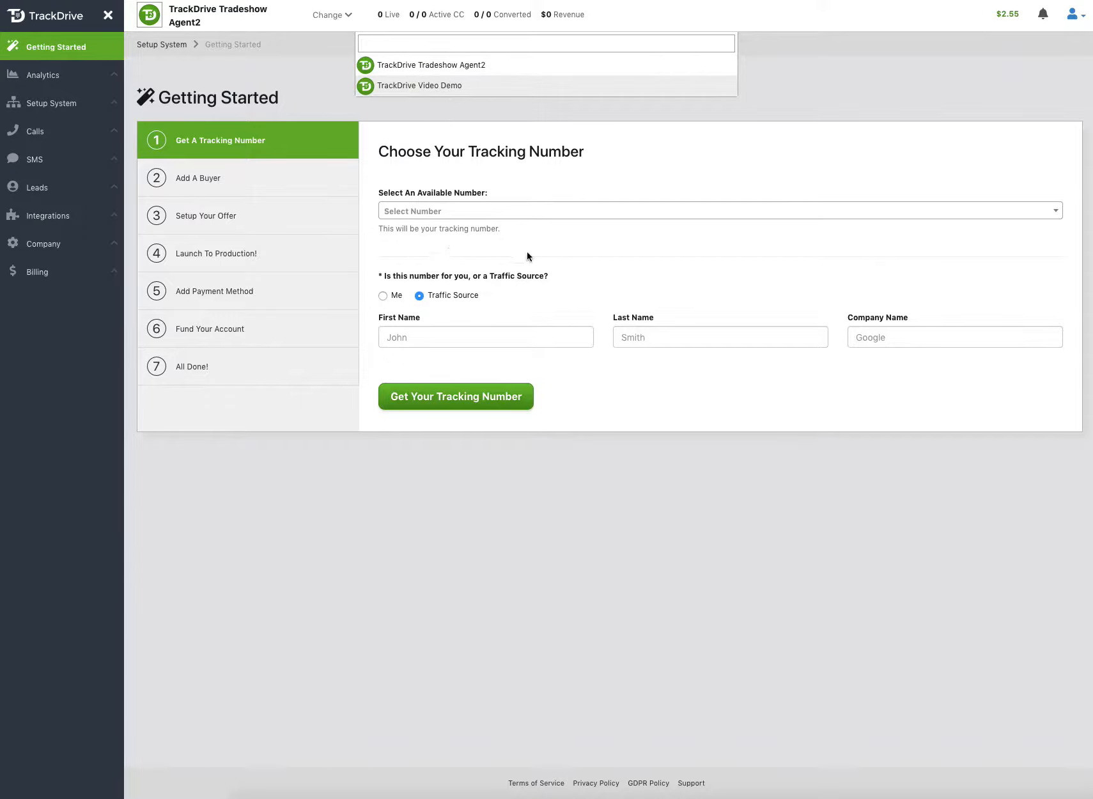
pyautogui.moveTo(467, 225)
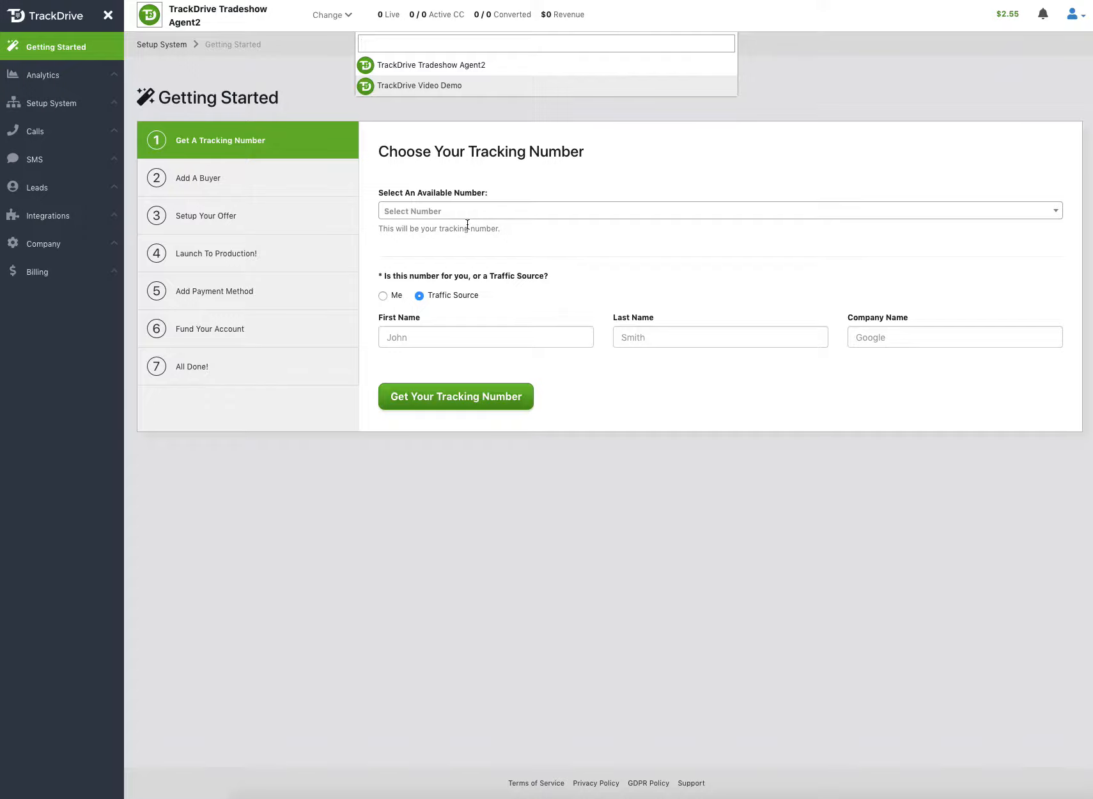
pyautogui.moveTo(467, 65)
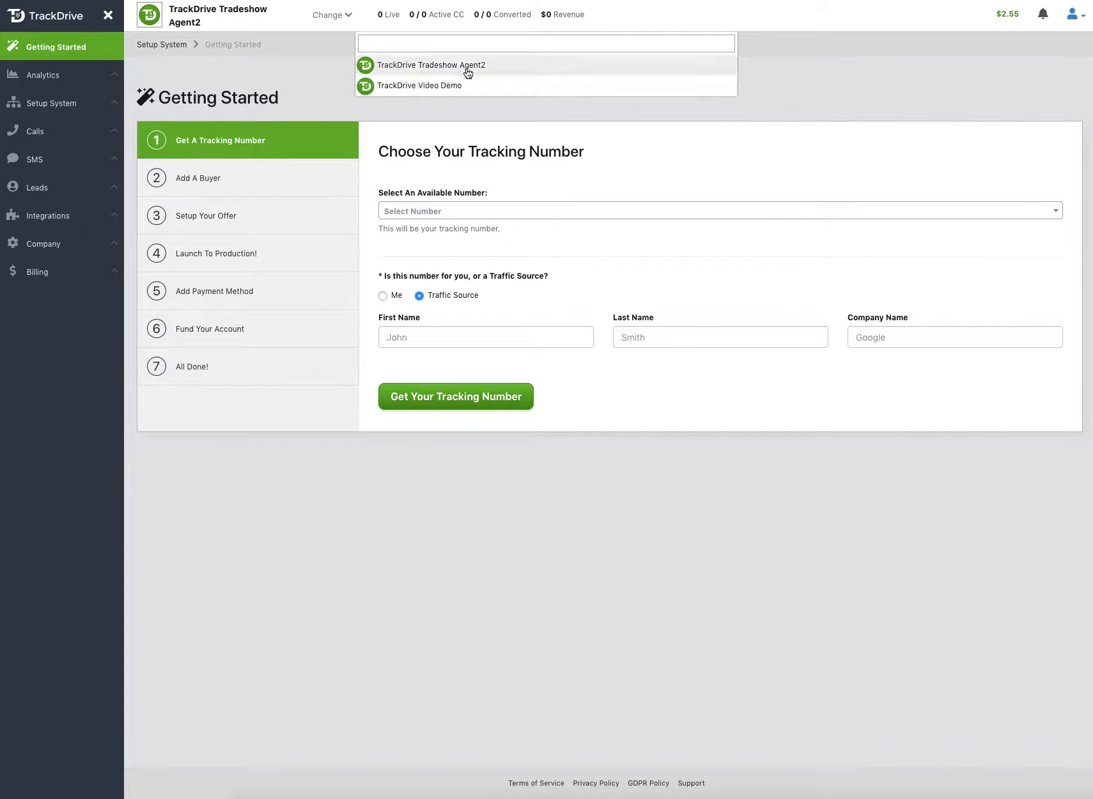
pyautogui.moveTo(430, 97)
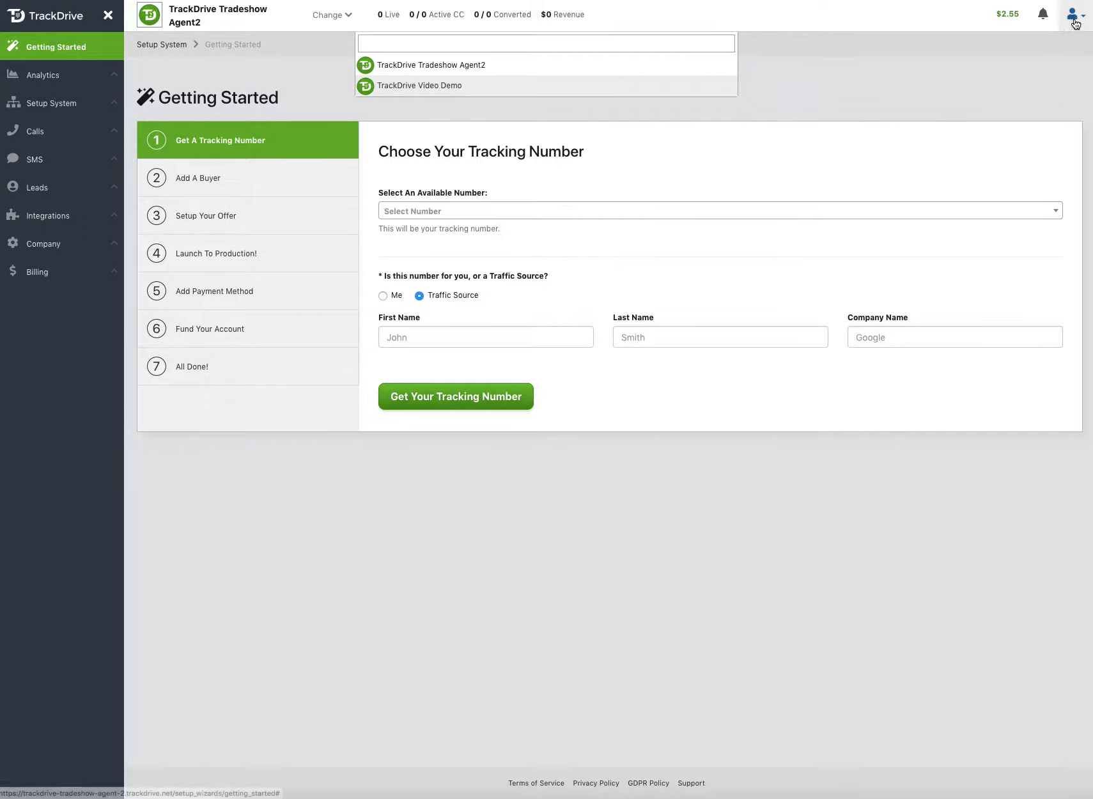
# Step: Go to Switch Company from the account menu to view My Companies
pyautogui.click(1073, 14)
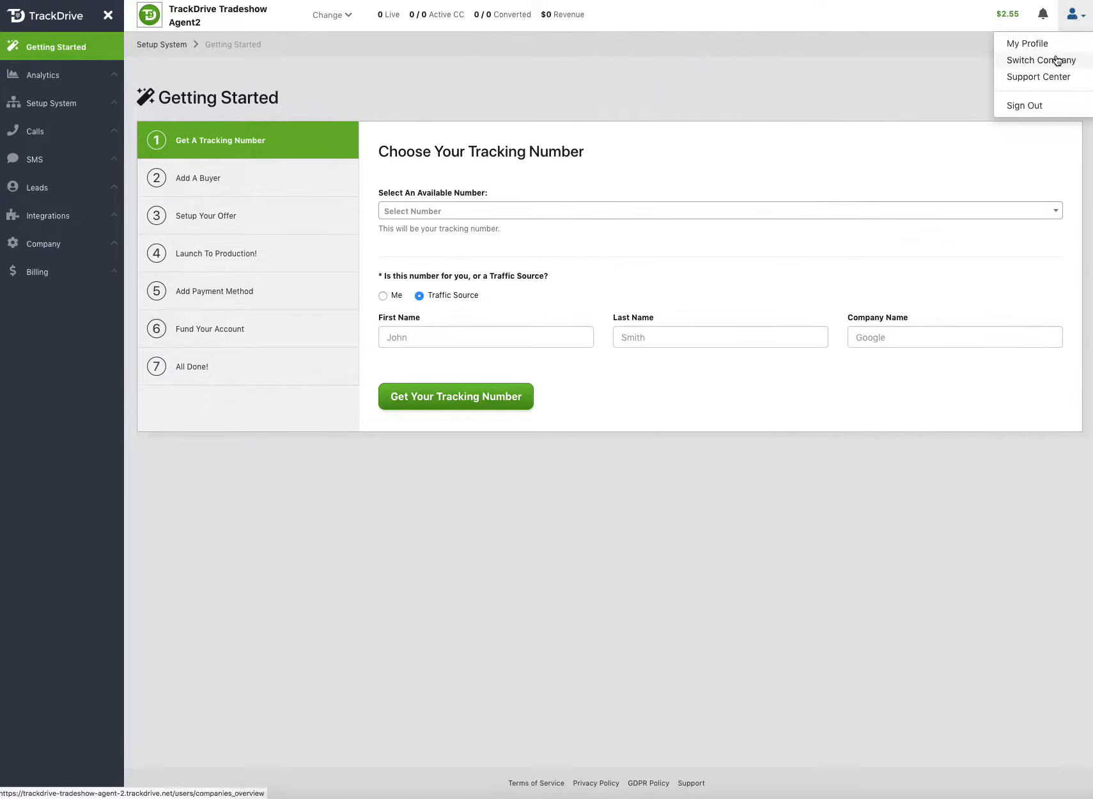
pyautogui.click(1040, 60)
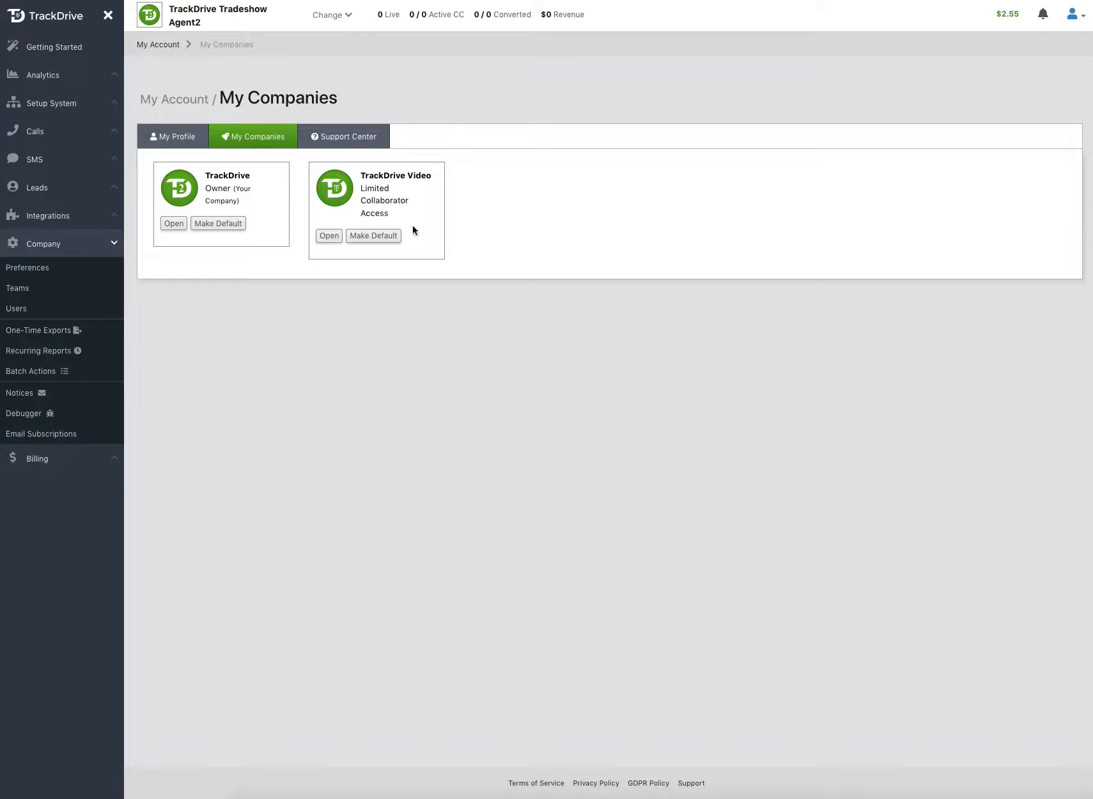
pyautogui.moveTo(232, 203)
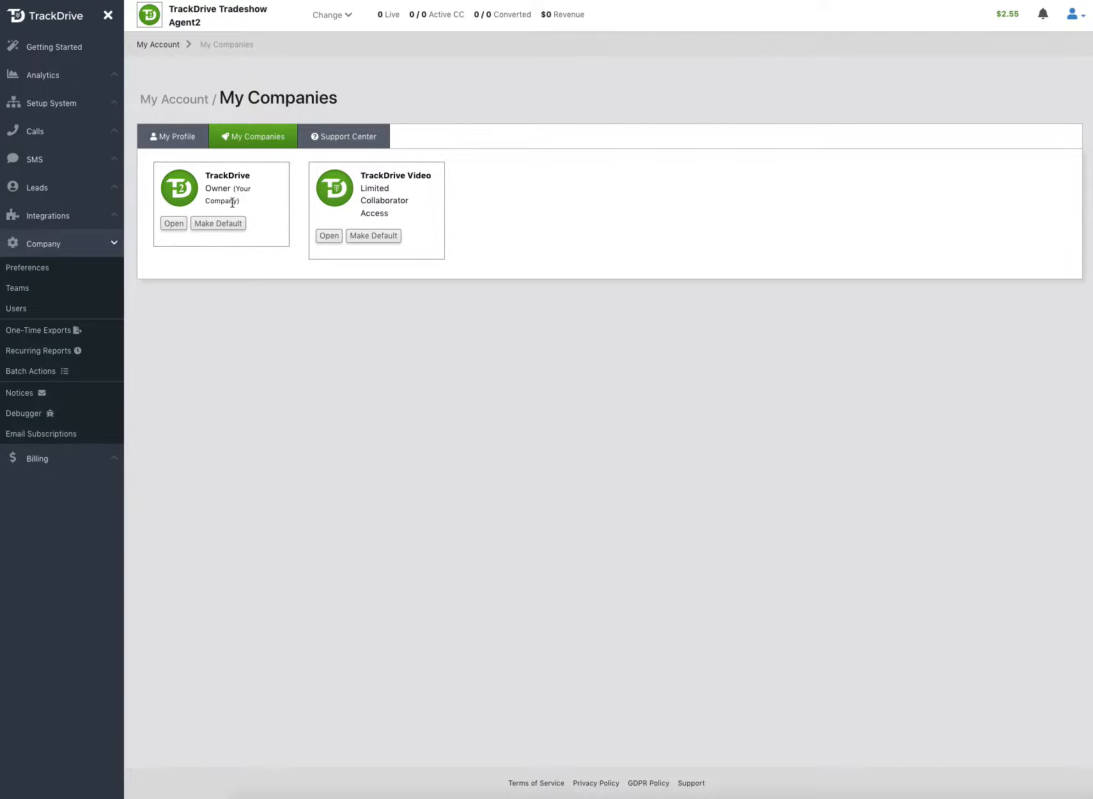
pyautogui.moveTo(189, 198)
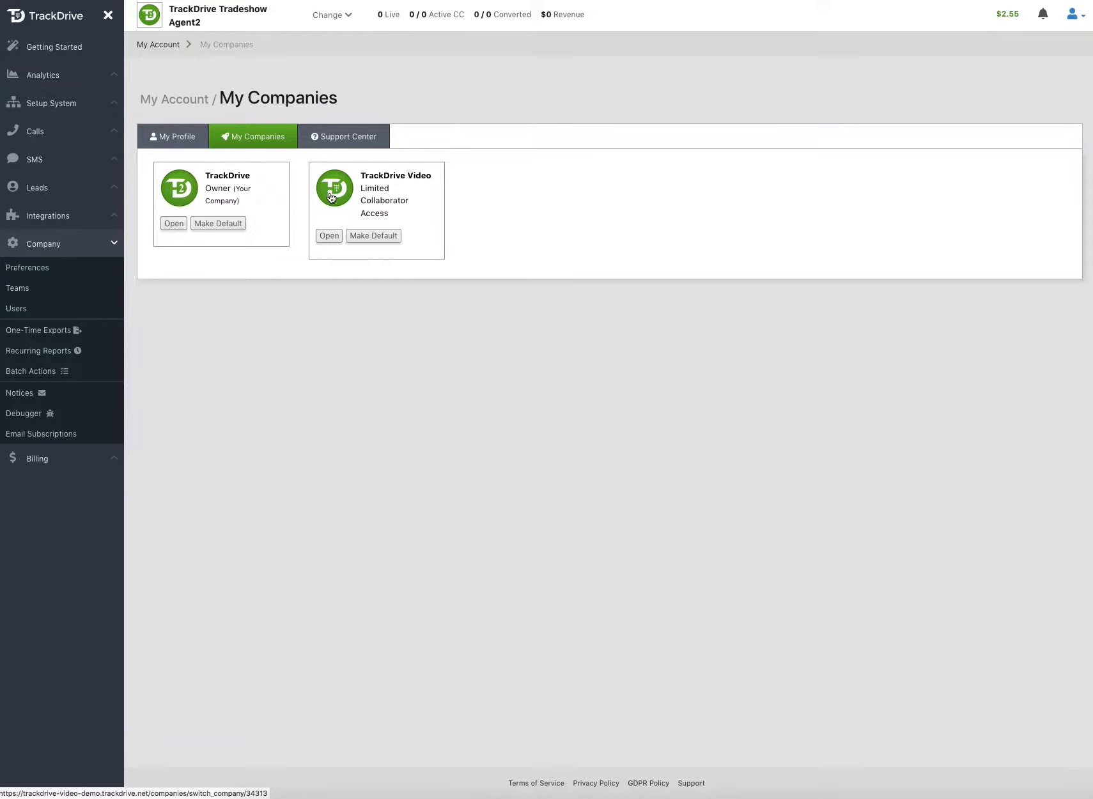
pyautogui.moveTo(369, 201)
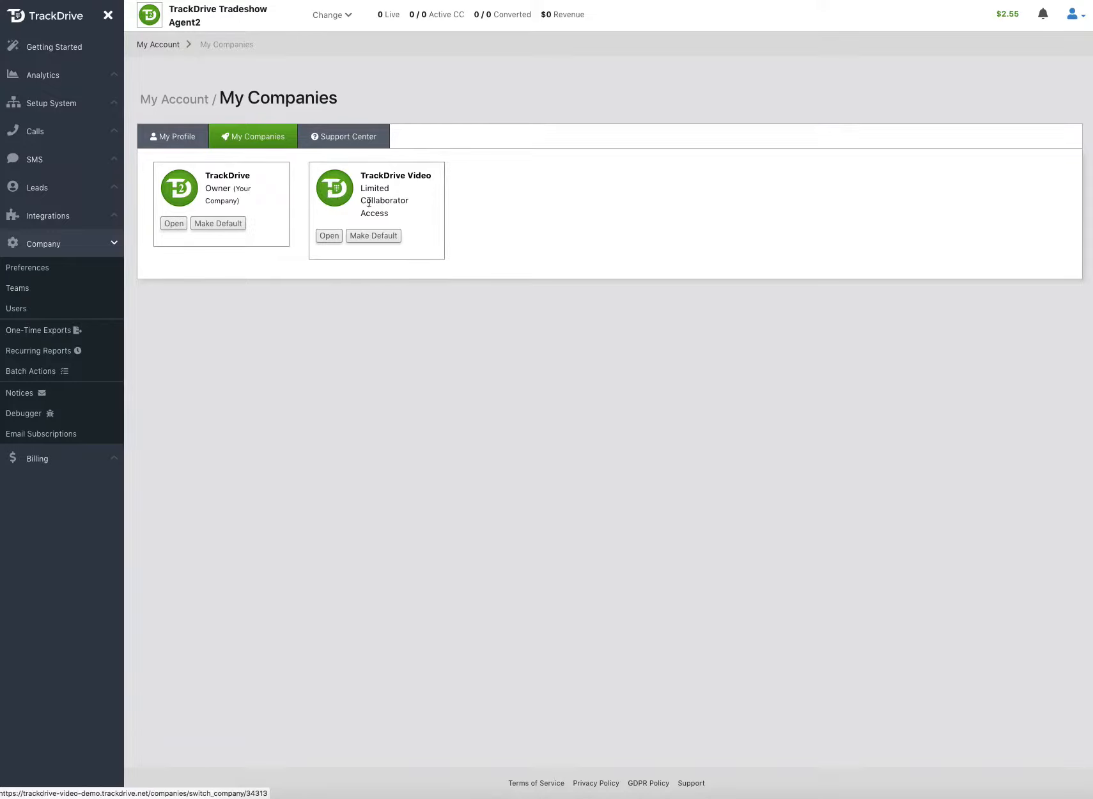
pyautogui.moveTo(403, 295)
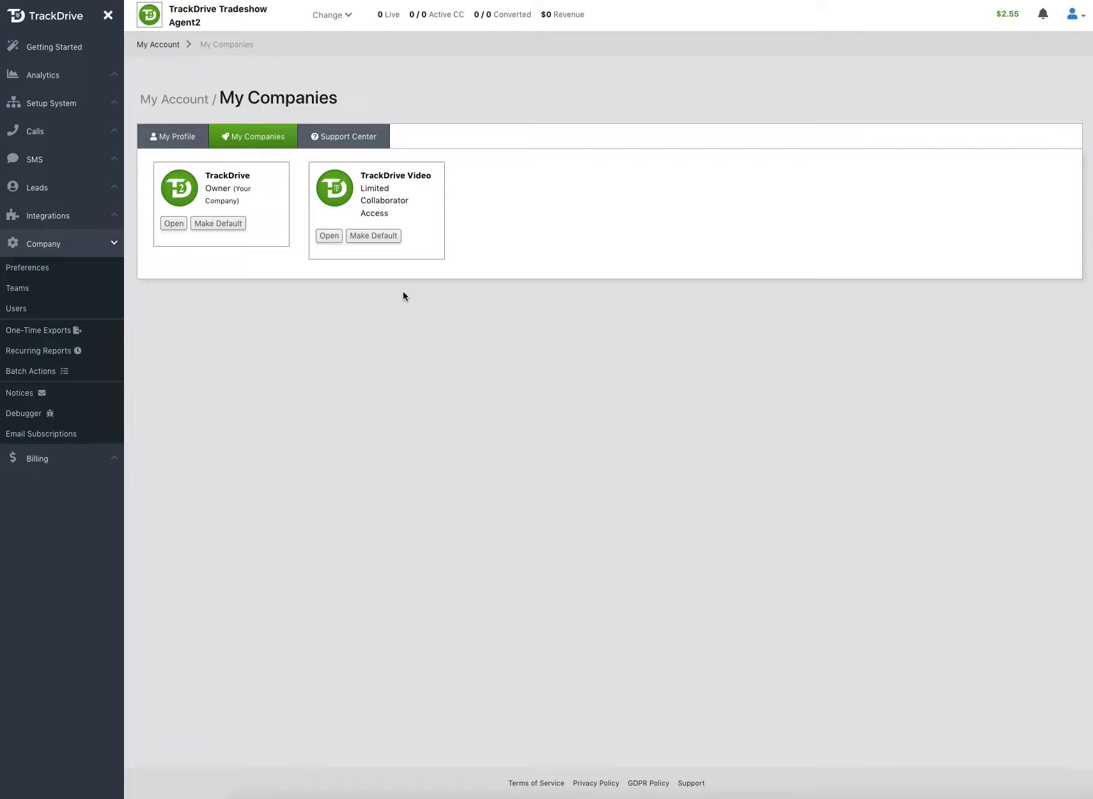
# Step: Switch into the TrackDrive Video Demo company to see the agent overview
pyautogui.click(328, 235)
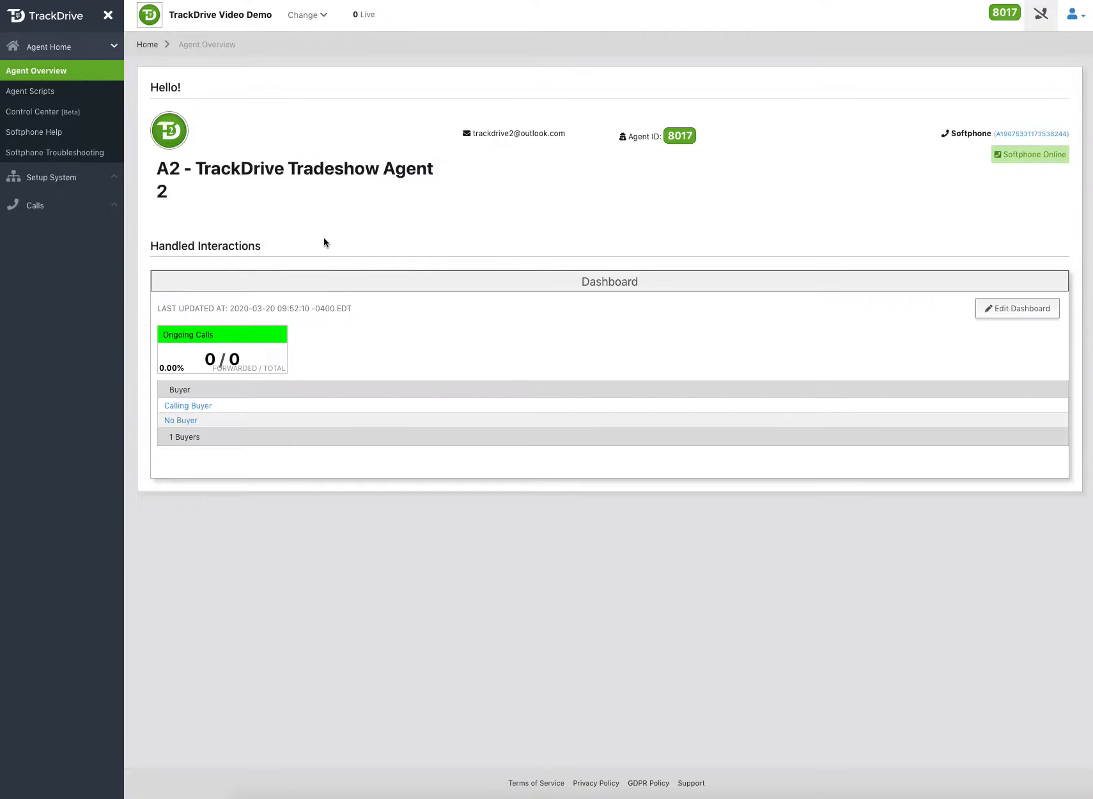
pyautogui.moveTo(134, 247)
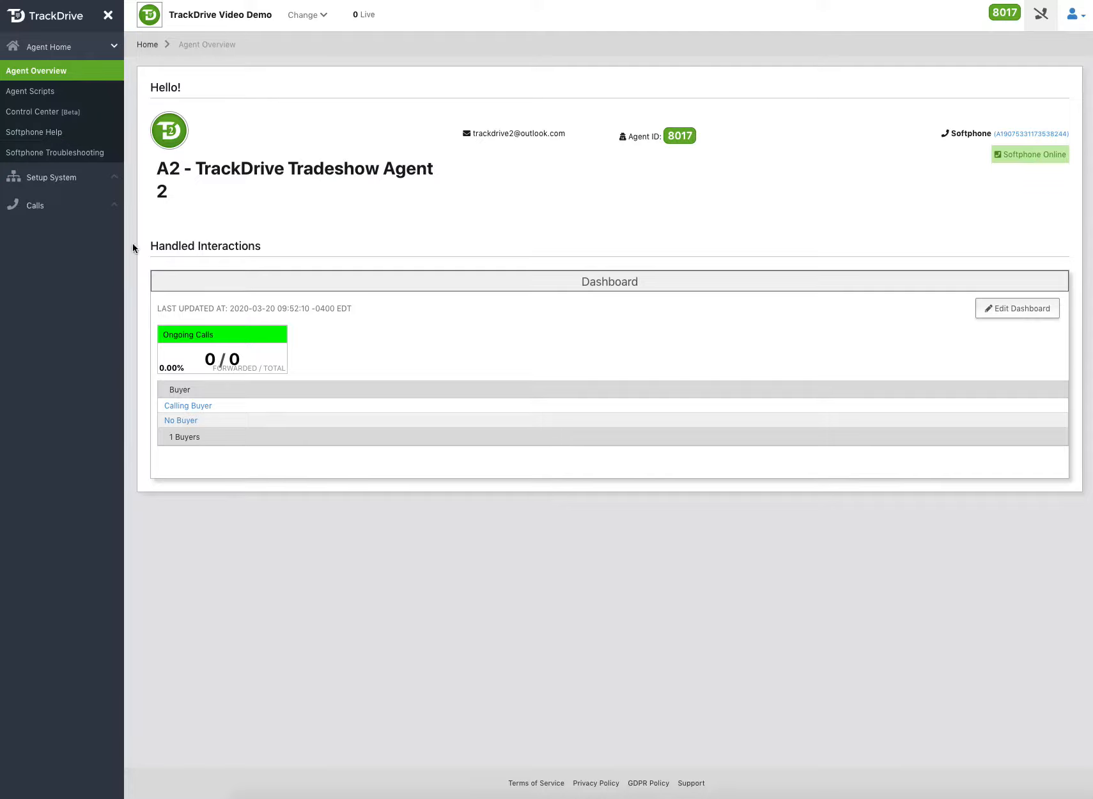
pyautogui.moveTo(1048, 175)
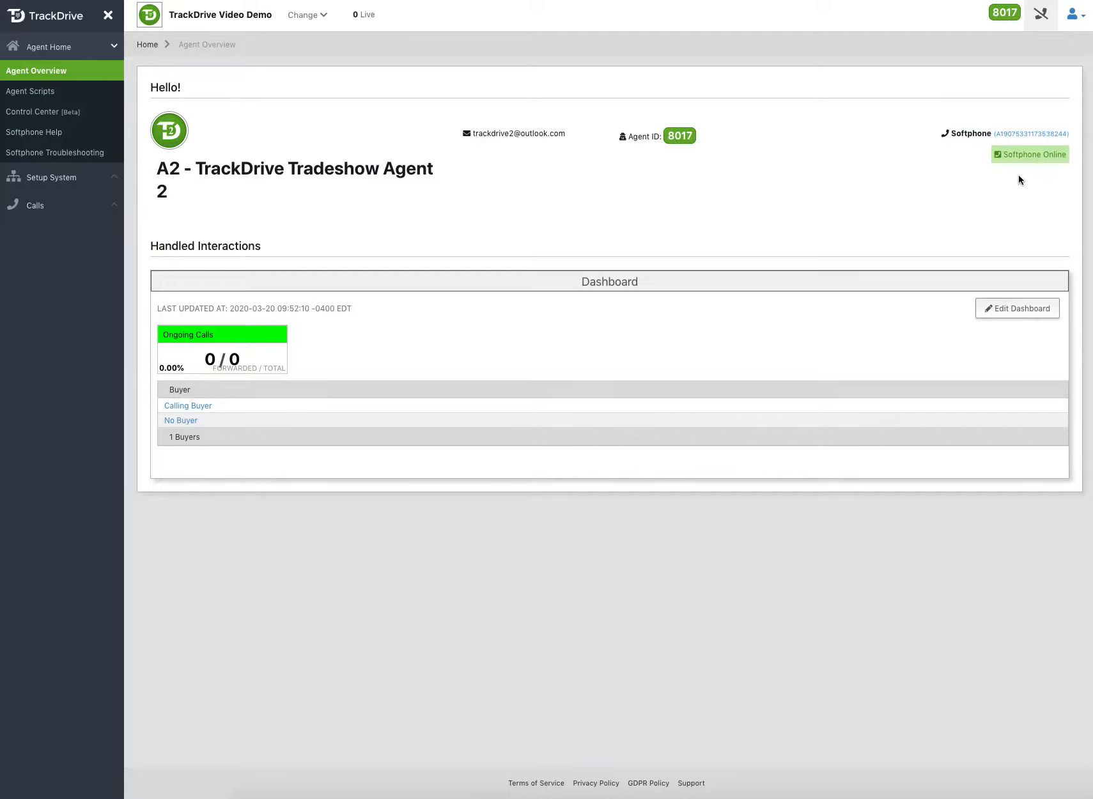
pyautogui.moveTo(1010, 195)
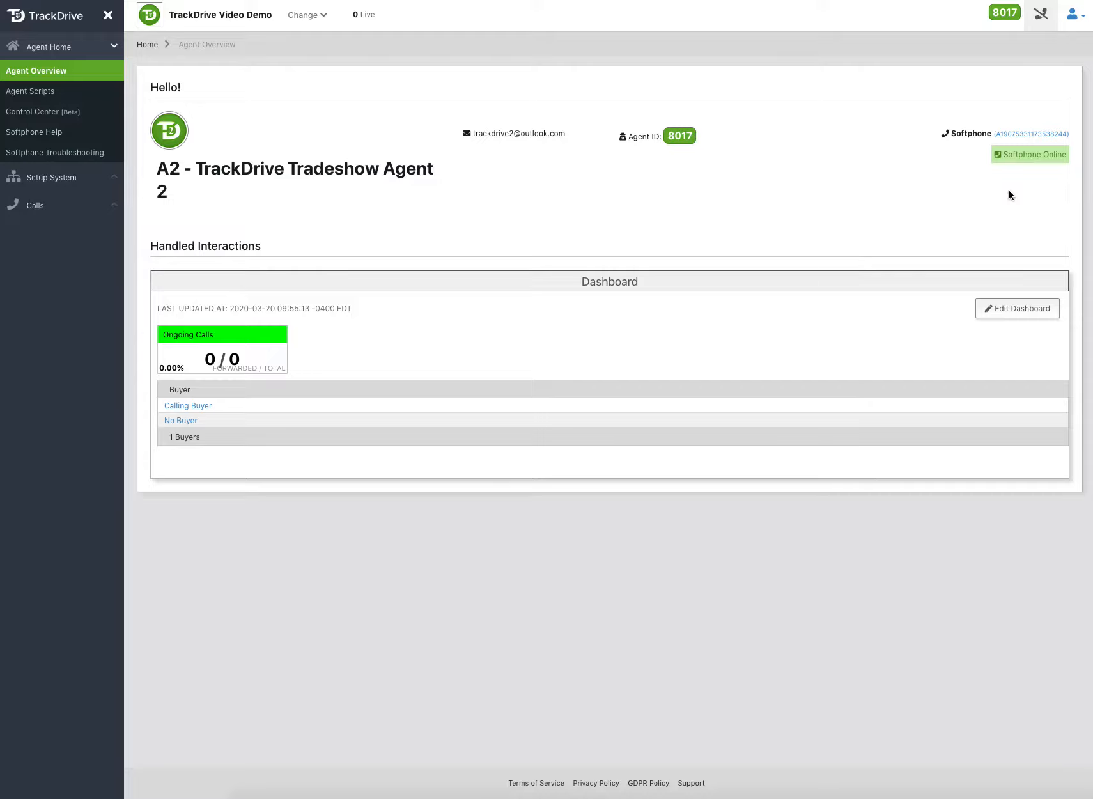
pyautogui.moveTo(1031, 154)
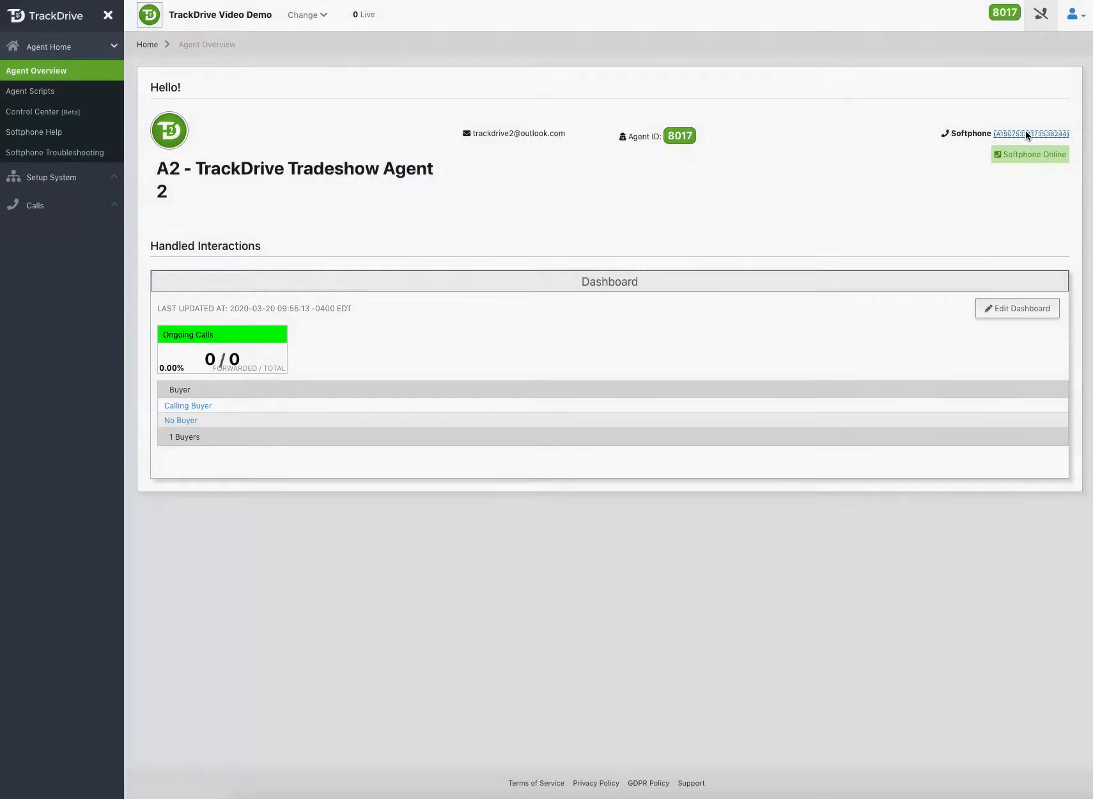
pyautogui.click(1030, 134)
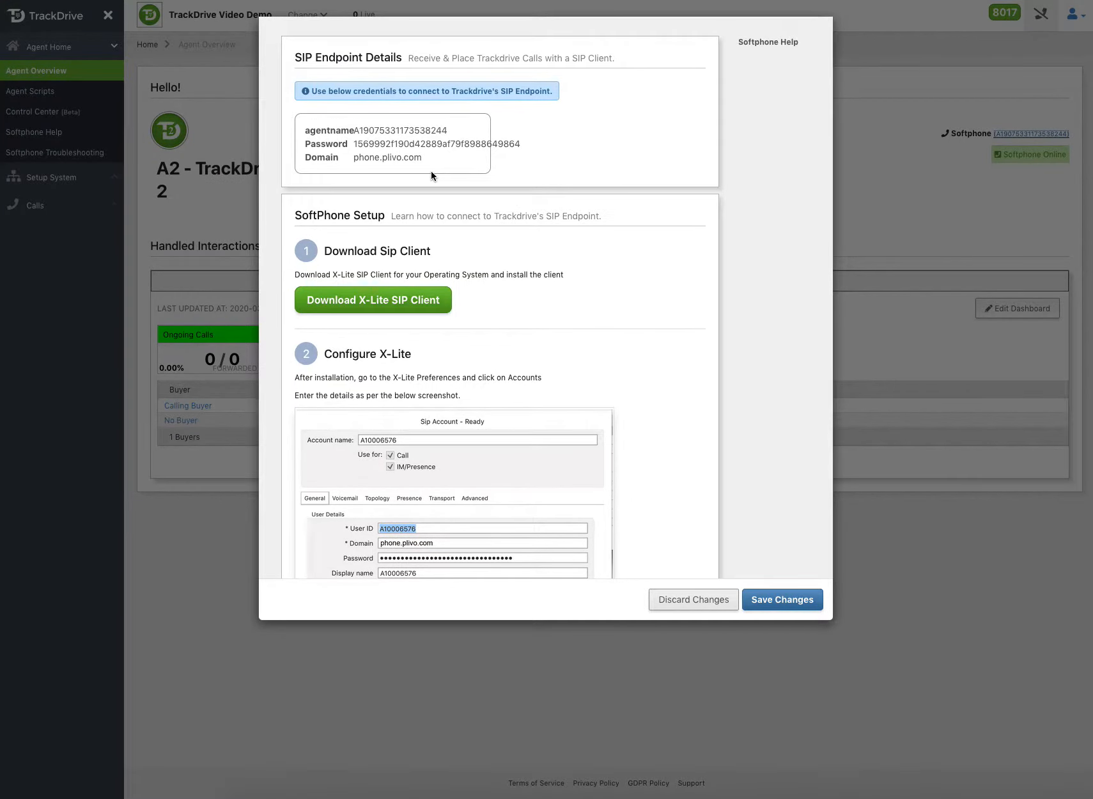
pyautogui.scroll(-3)
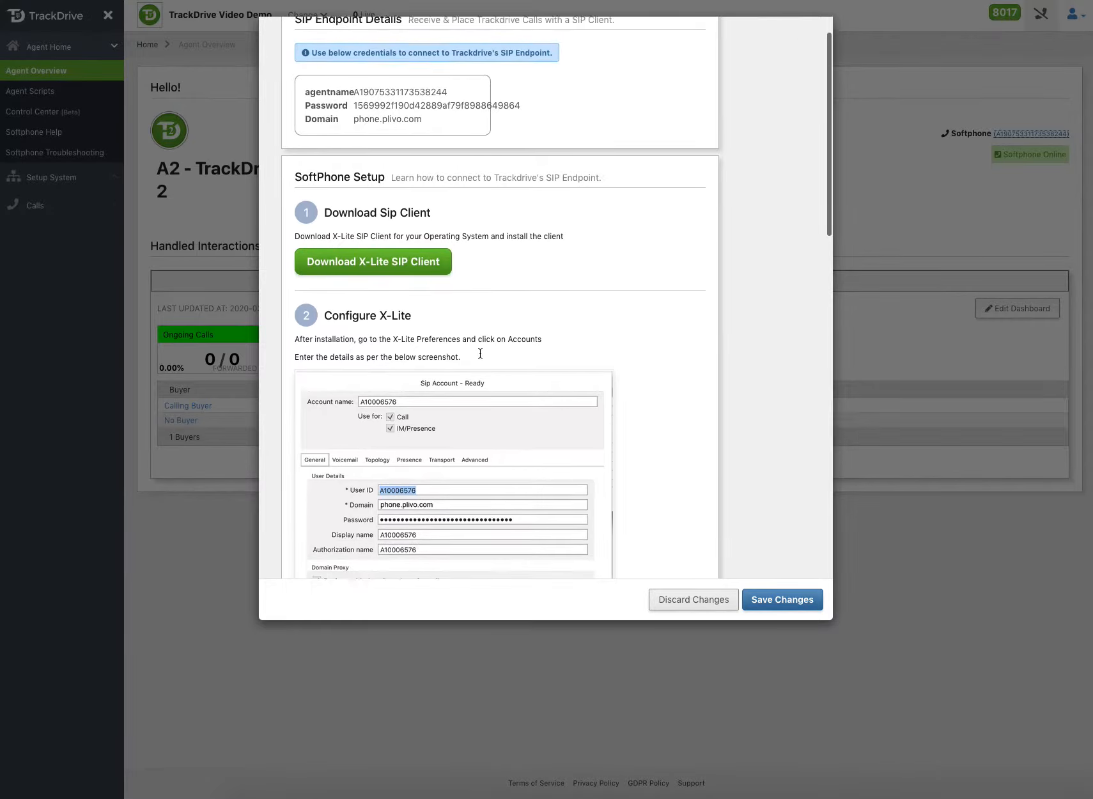
pyautogui.scroll(3)
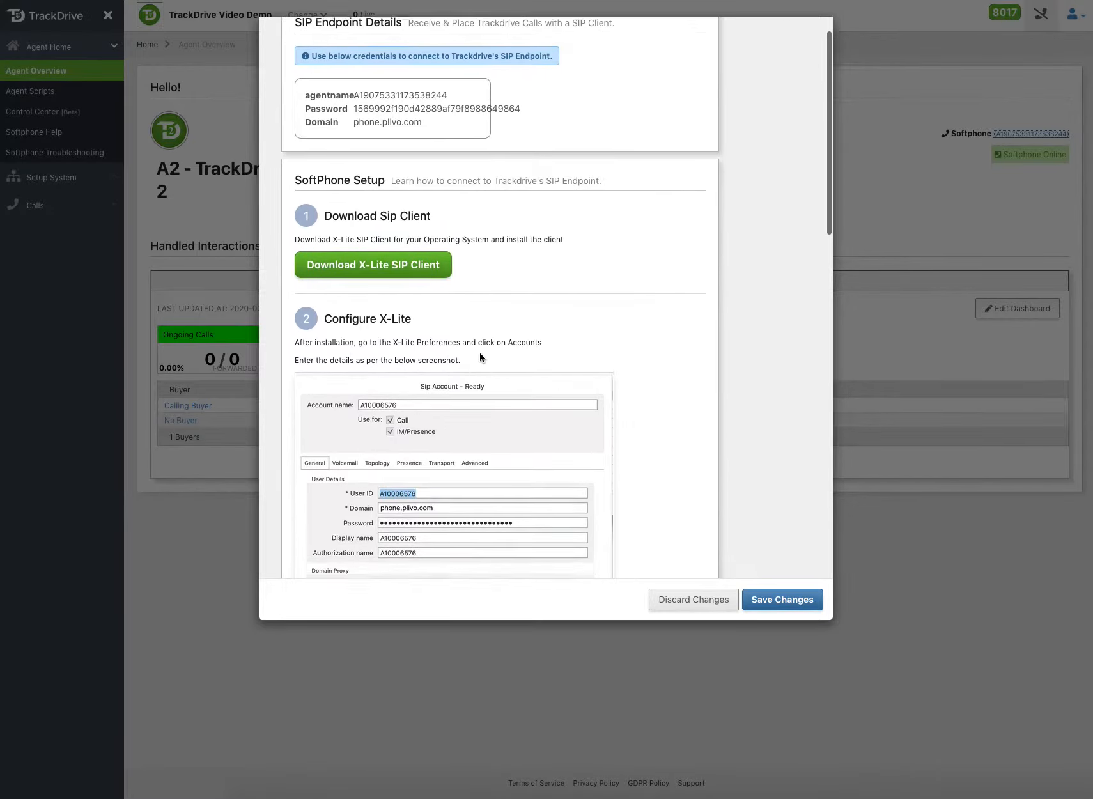
pyautogui.scroll(-3)
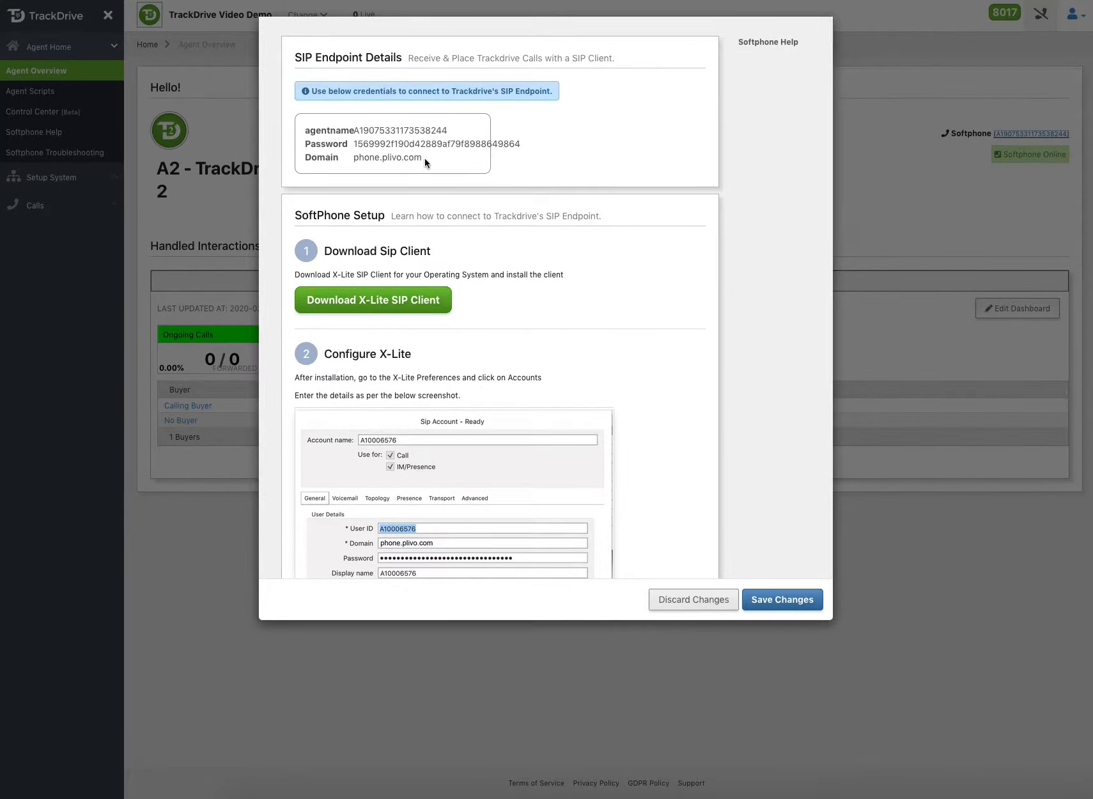
pyautogui.moveTo(696, 575)
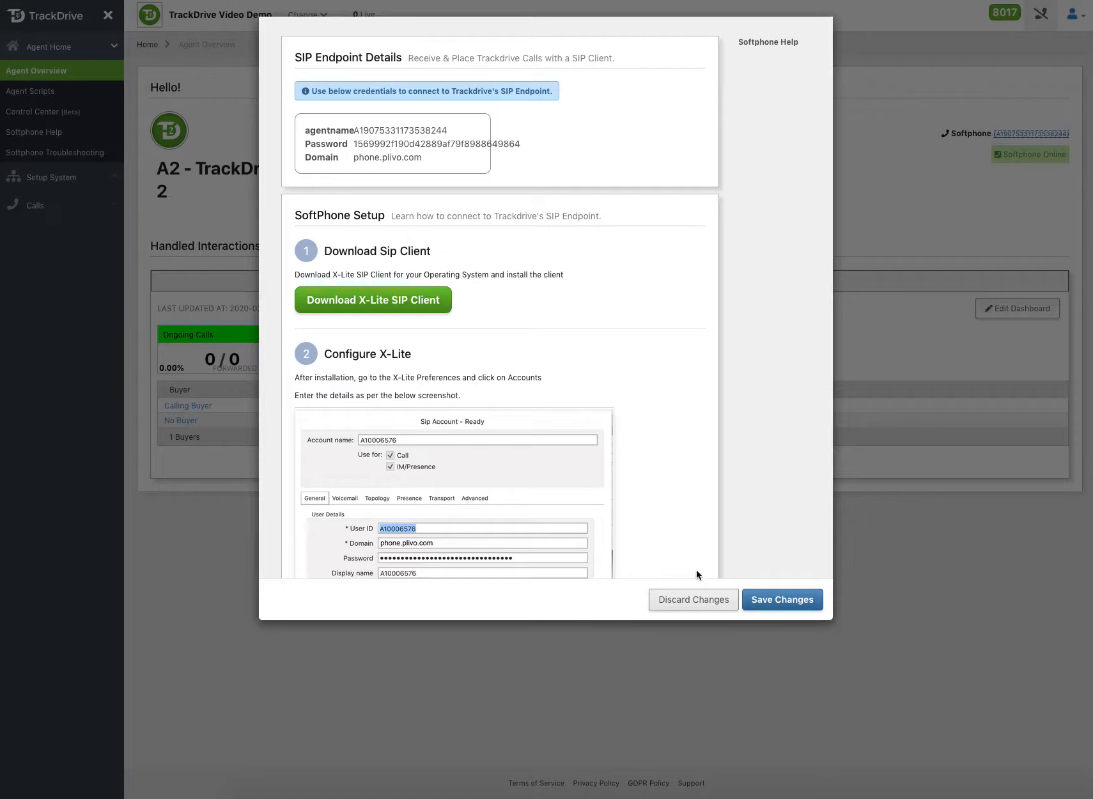
pyautogui.click(692, 600)
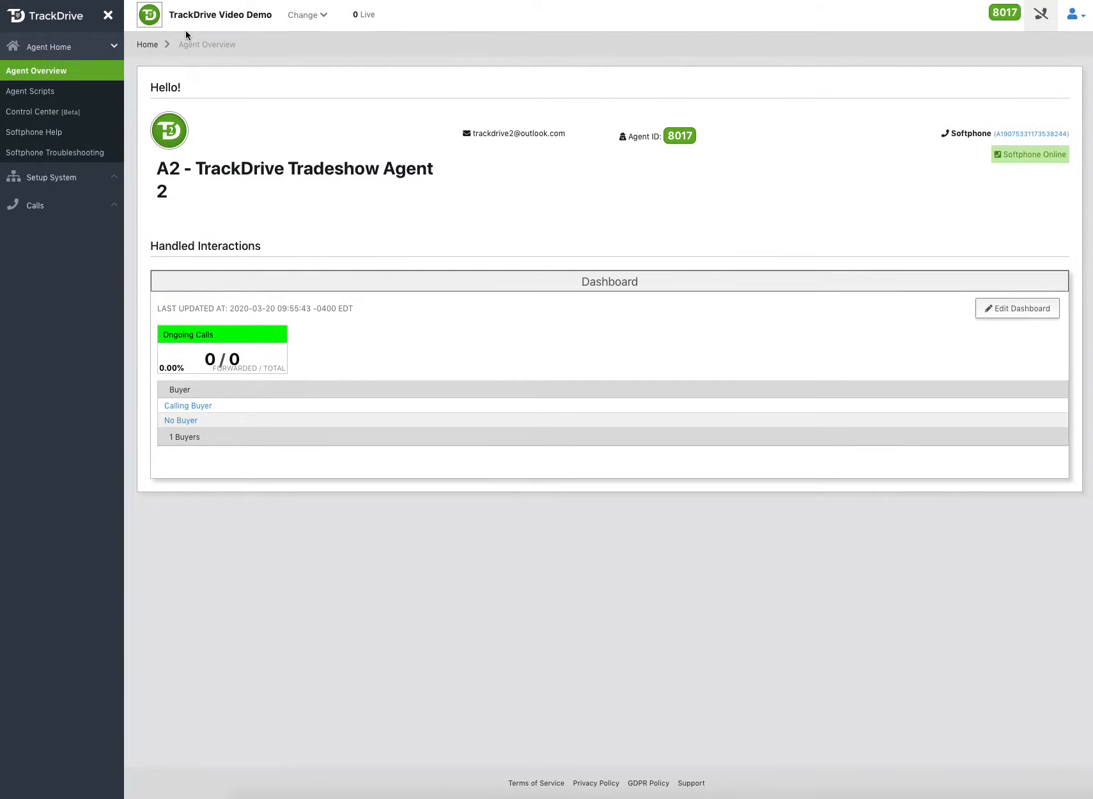
pyautogui.moveTo(30, 92)
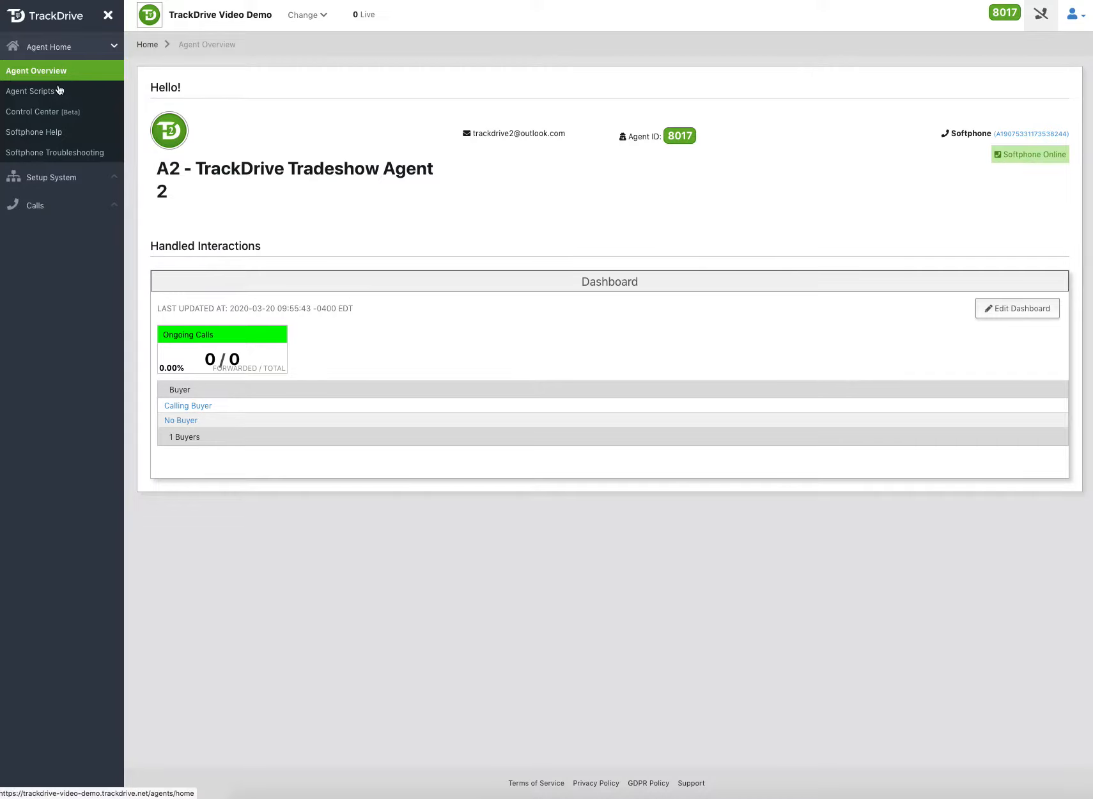
# Step: In Control Center, attempt Call Me Now while paused, then set status to Active
pyautogui.click(45, 112)
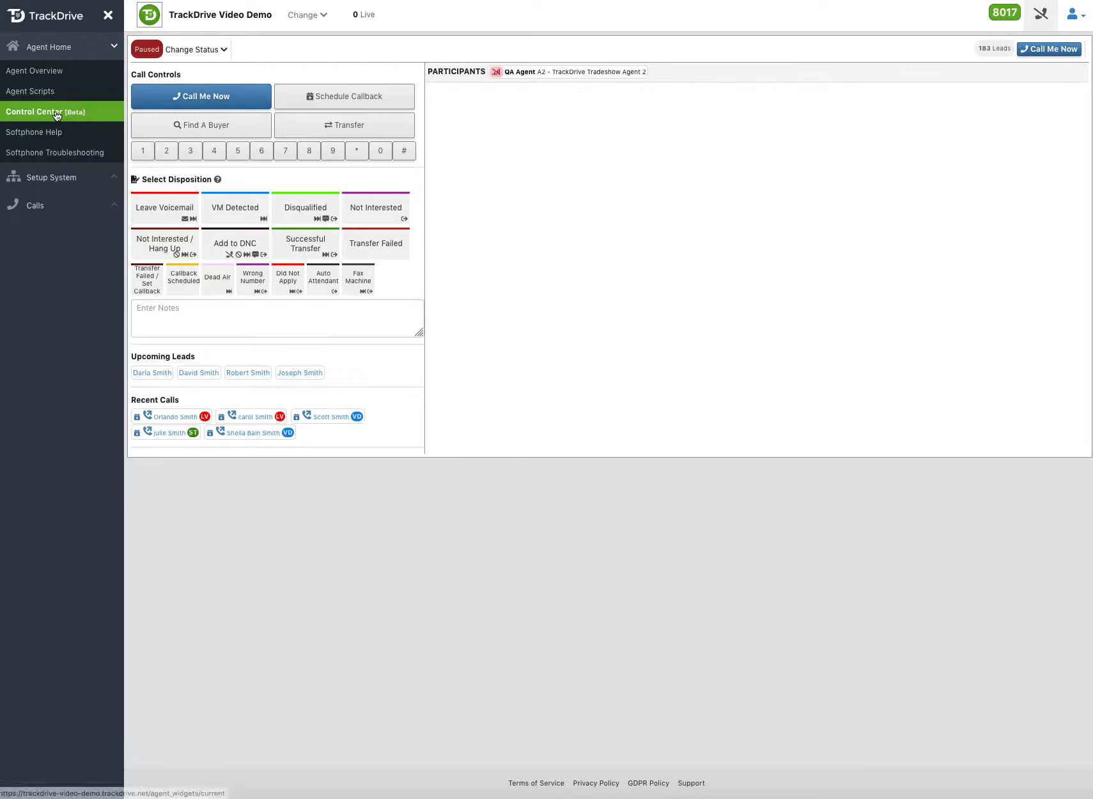
pyautogui.moveTo(606, 277)
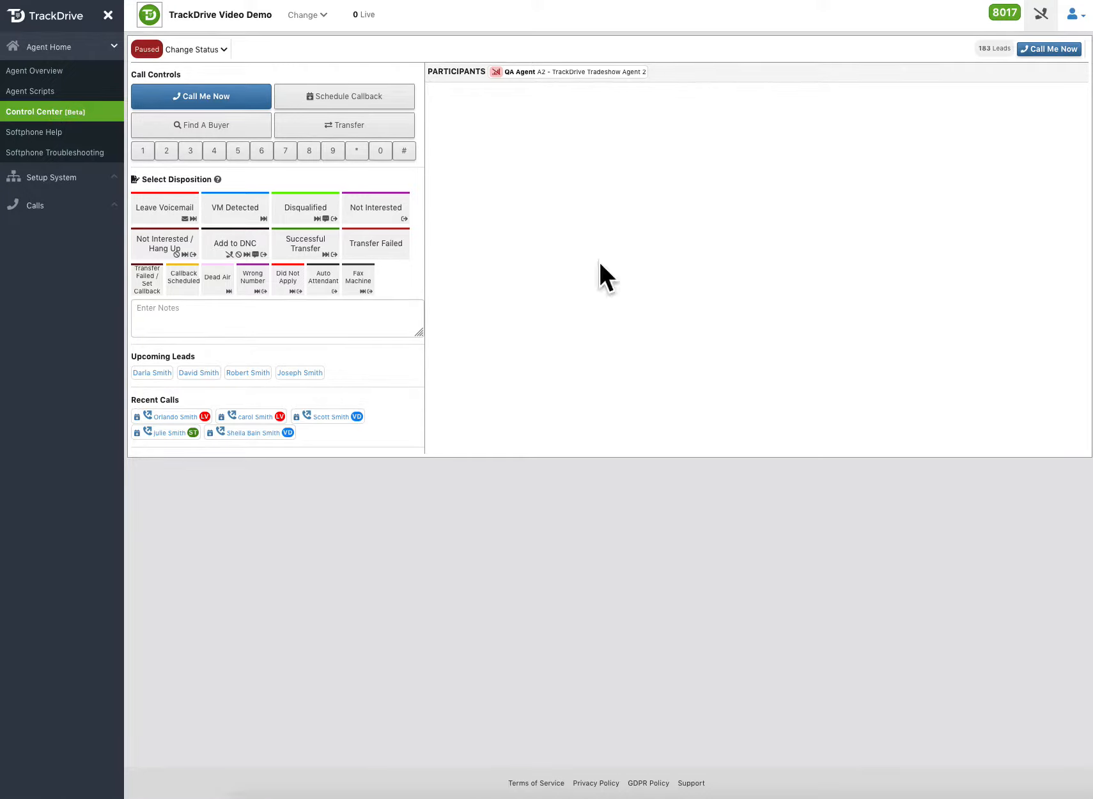
pyautogui.moveTo(615, 280)
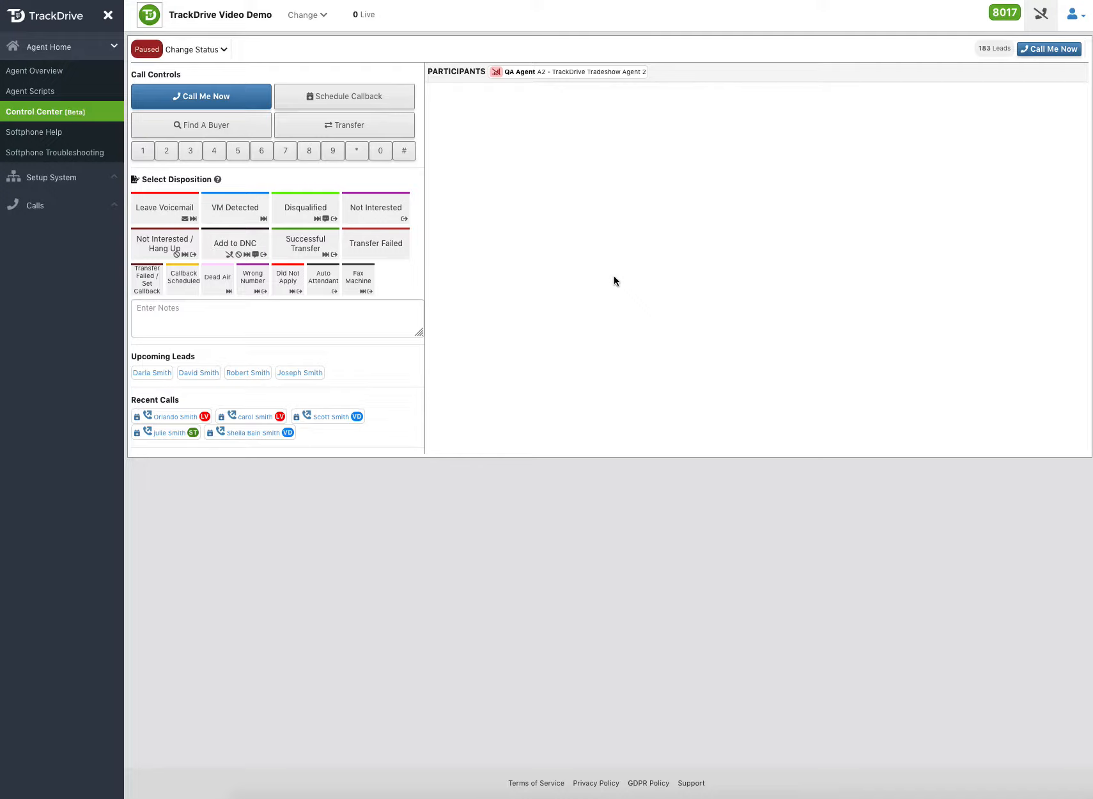
pyautogui.moveTo(230, 103)
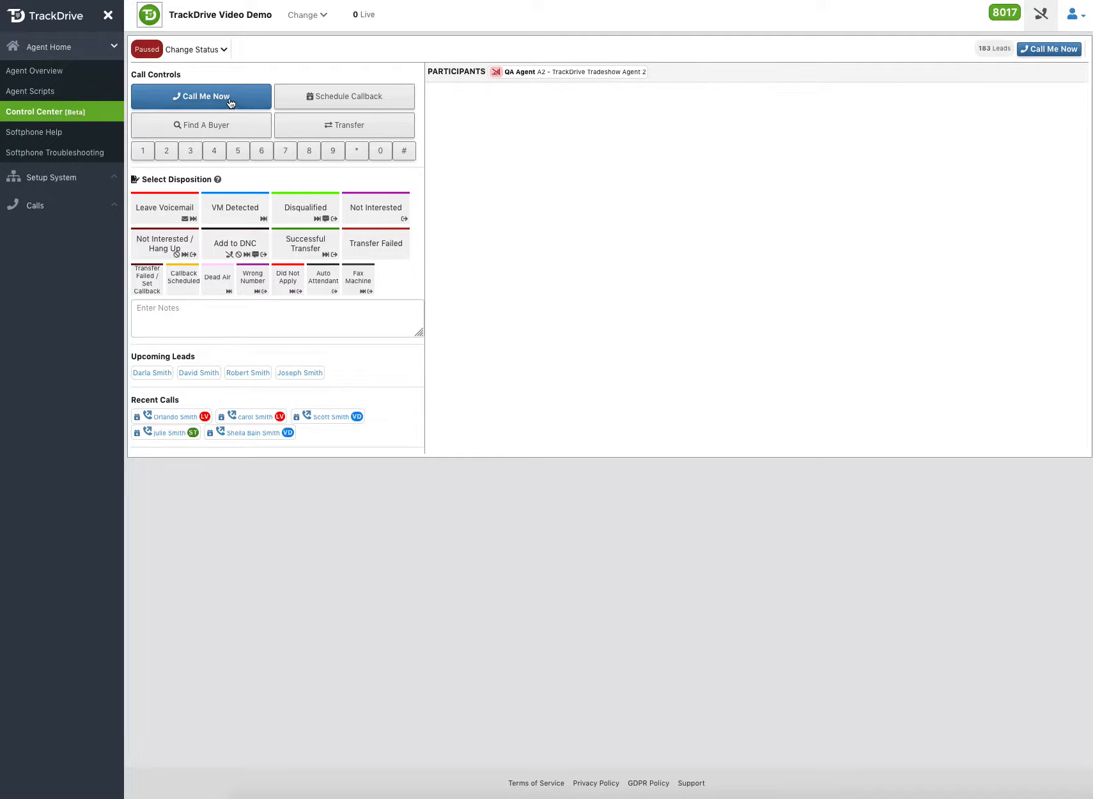
pyautogui.click(200, 96)
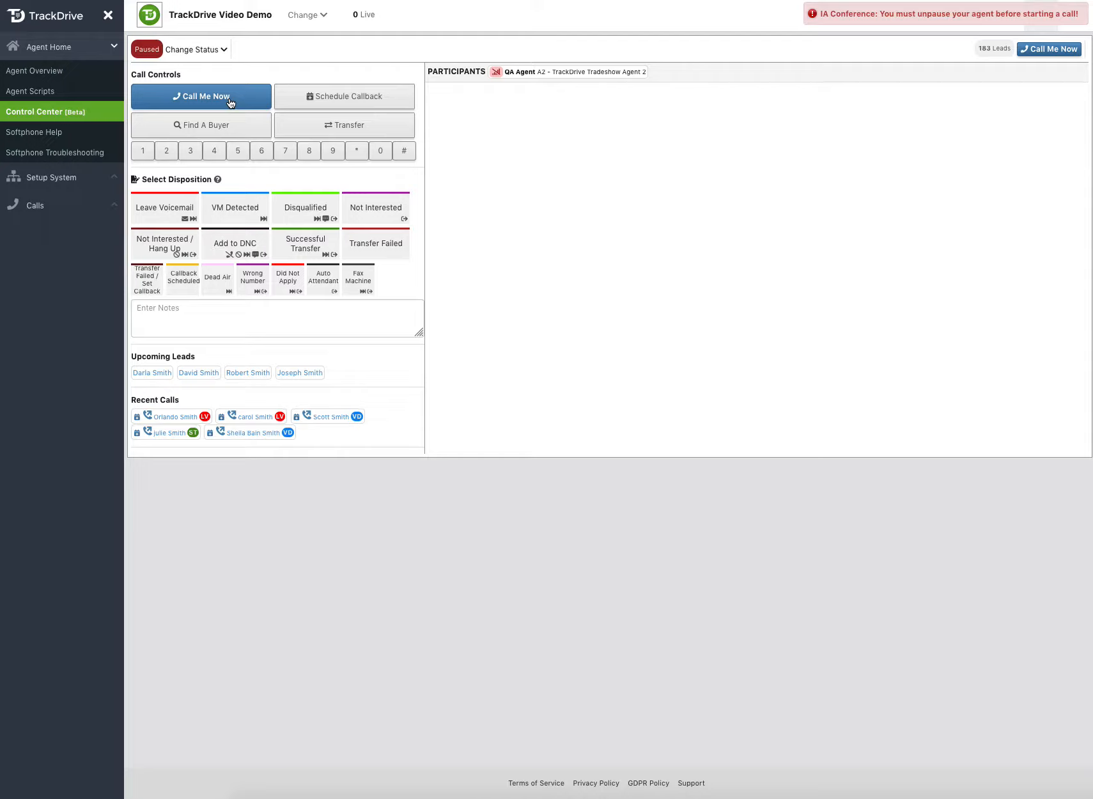
pyautogui.moveTo(195, 61)
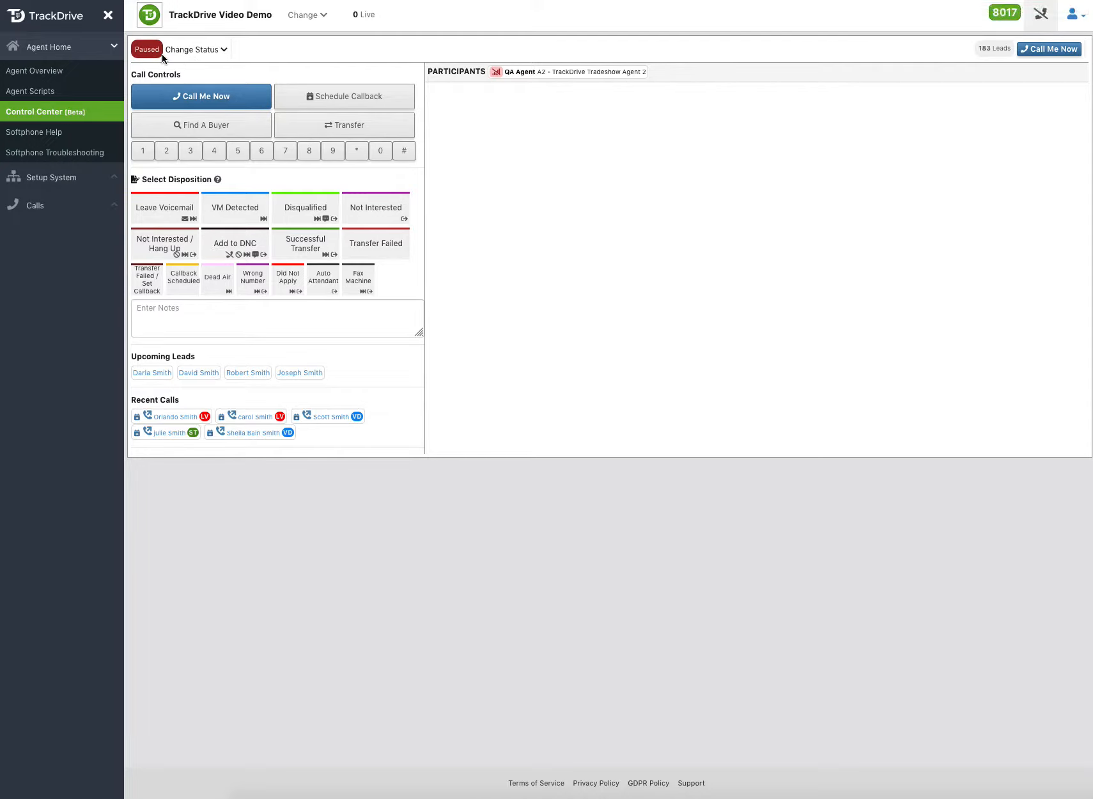
pyautogui.click(196, 49)
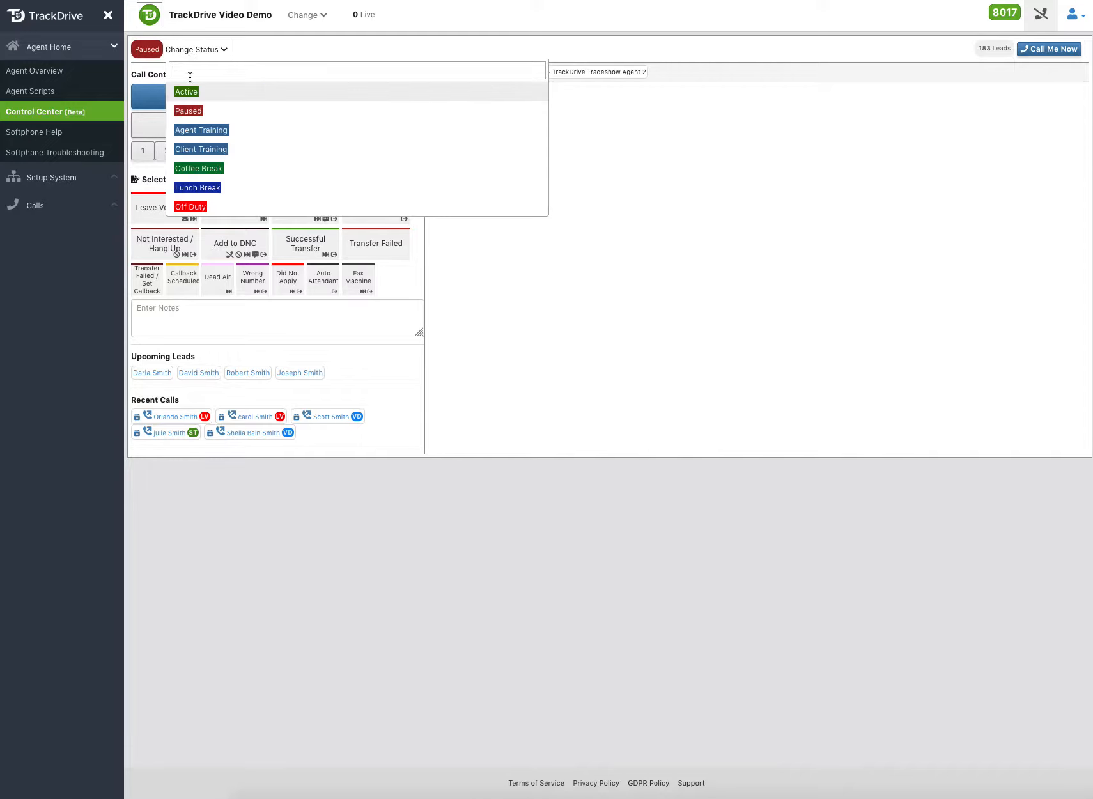
pyautogui.click(185, 92)
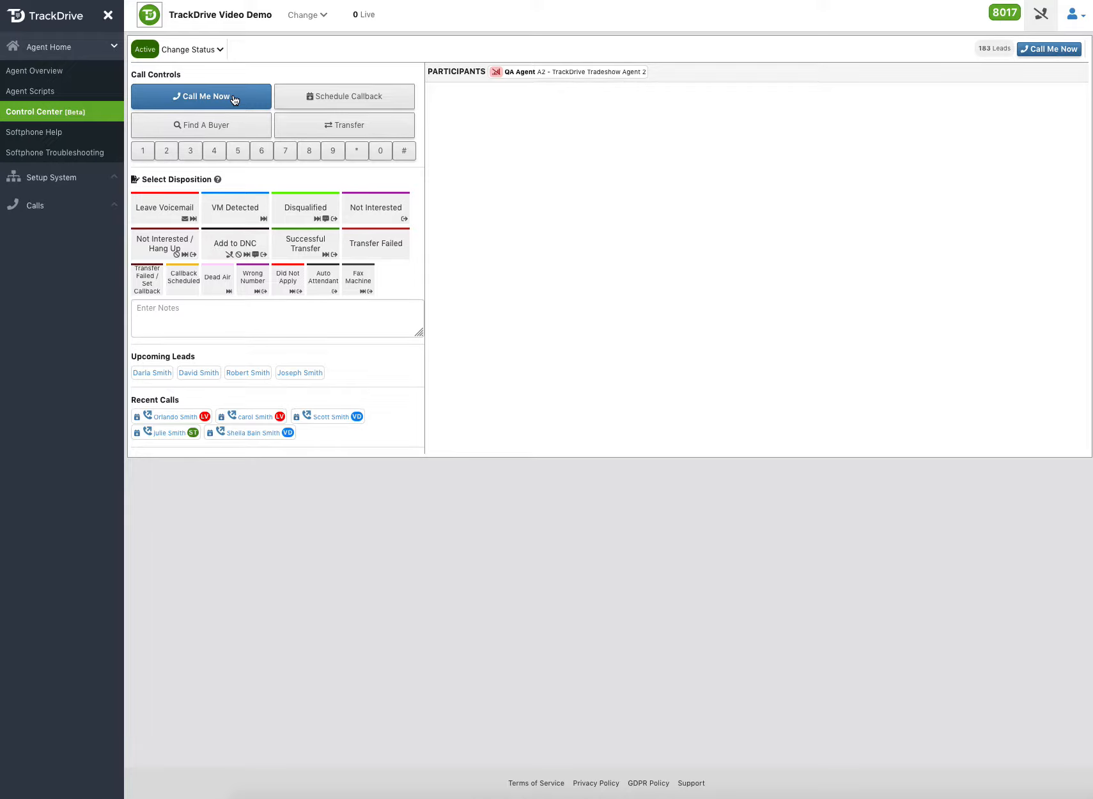
# Step: Use Call Me Now to connect the agent, reaching Ready For Next Lead
pyautogui.click(200, 96)
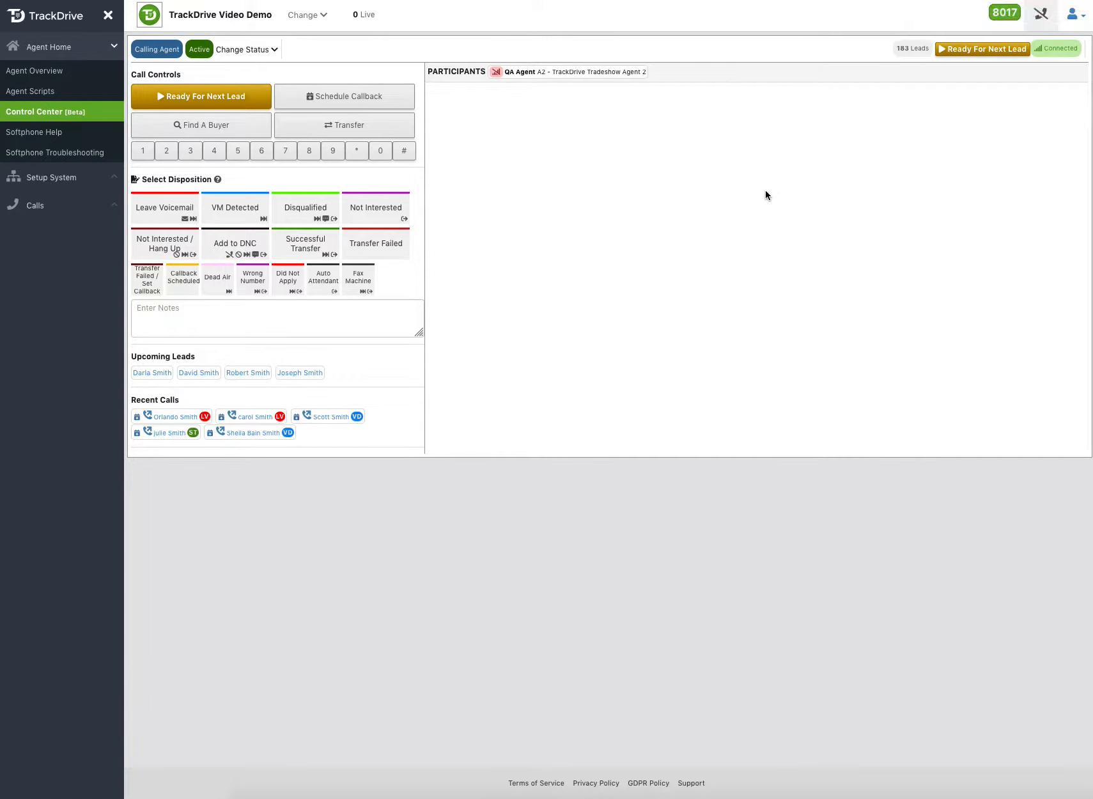
pyautogui.moveTo(762, 210)
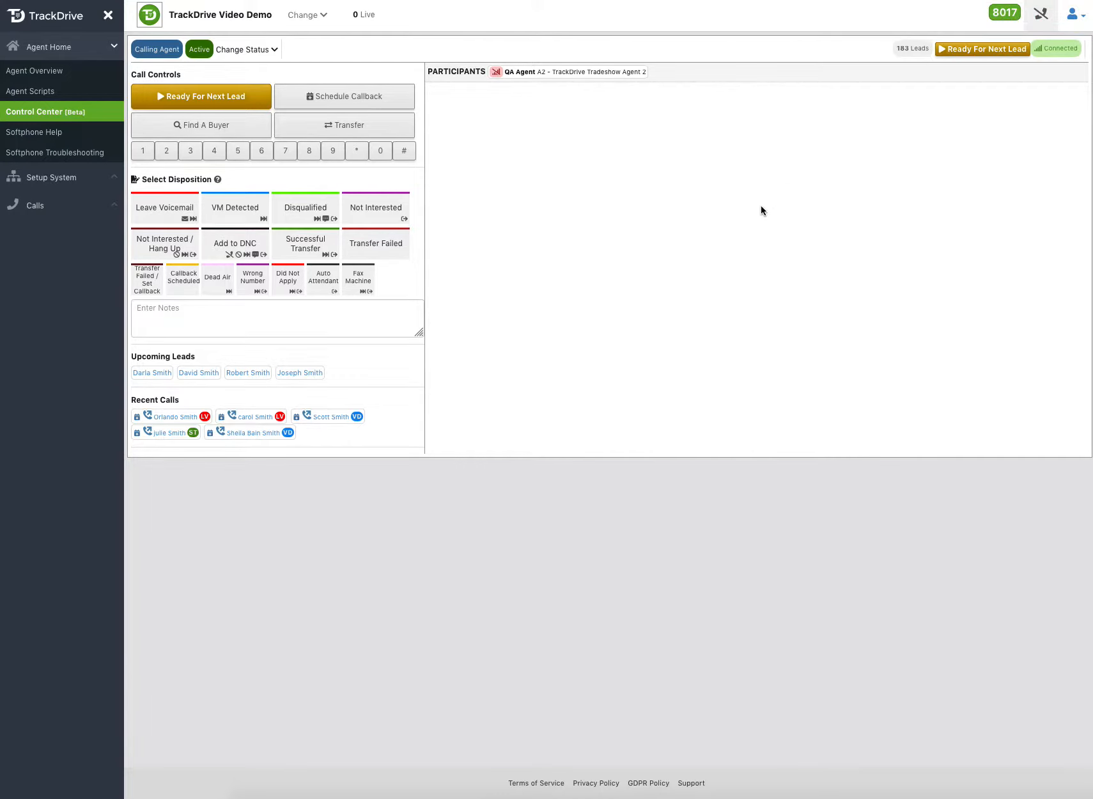
pyautogui.moveTo(515, 352)
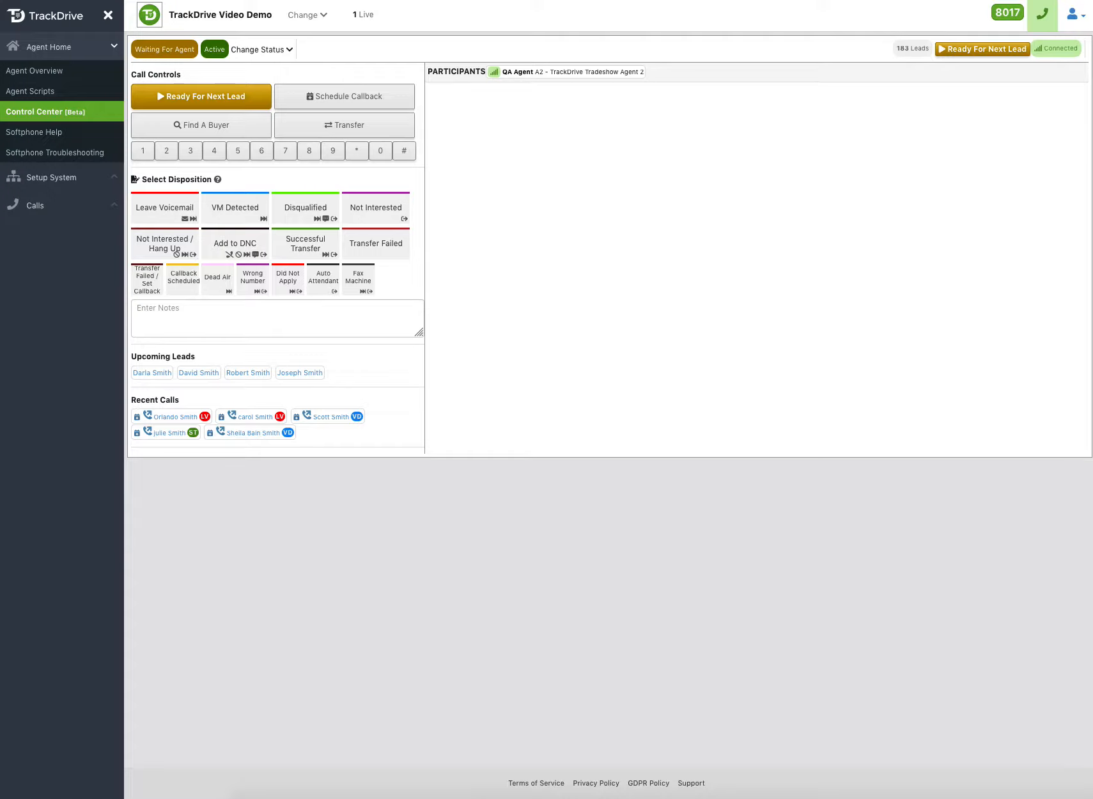
pyautogui.moveTo(533, 251)
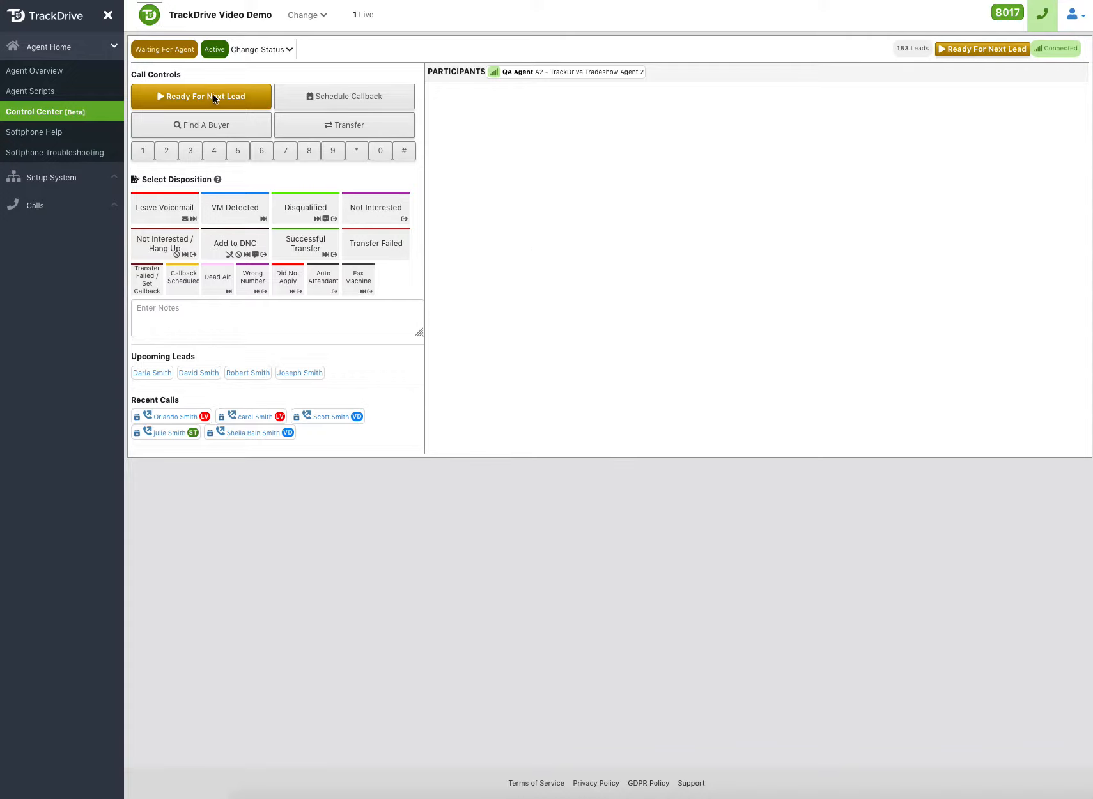
pyautogui.click(201, 97)
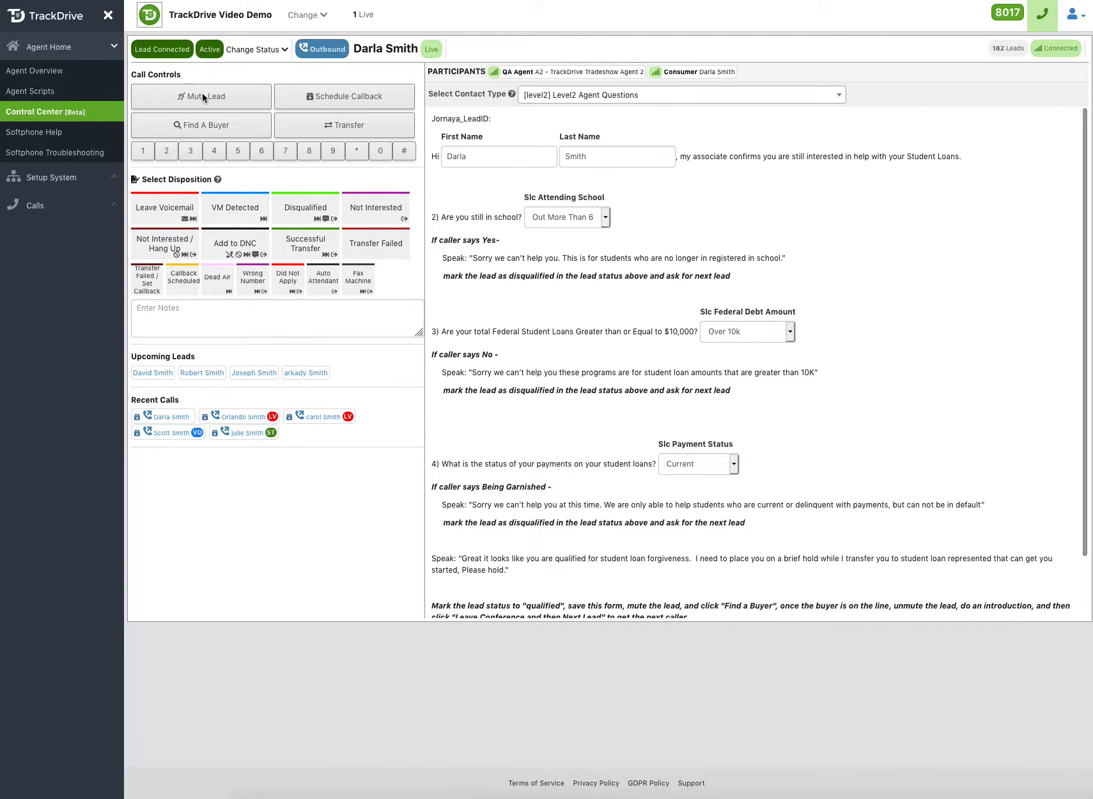
pyautogui.moveTo(704, 240)
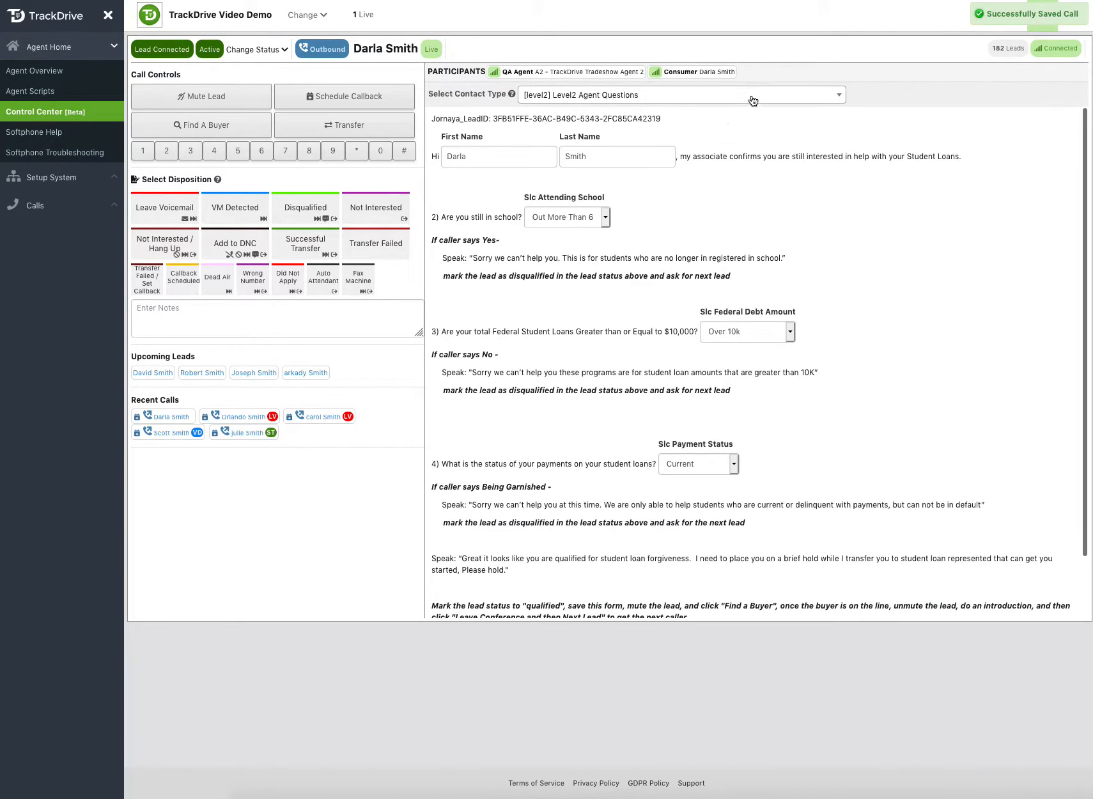
pyautogui.click(680, 94)
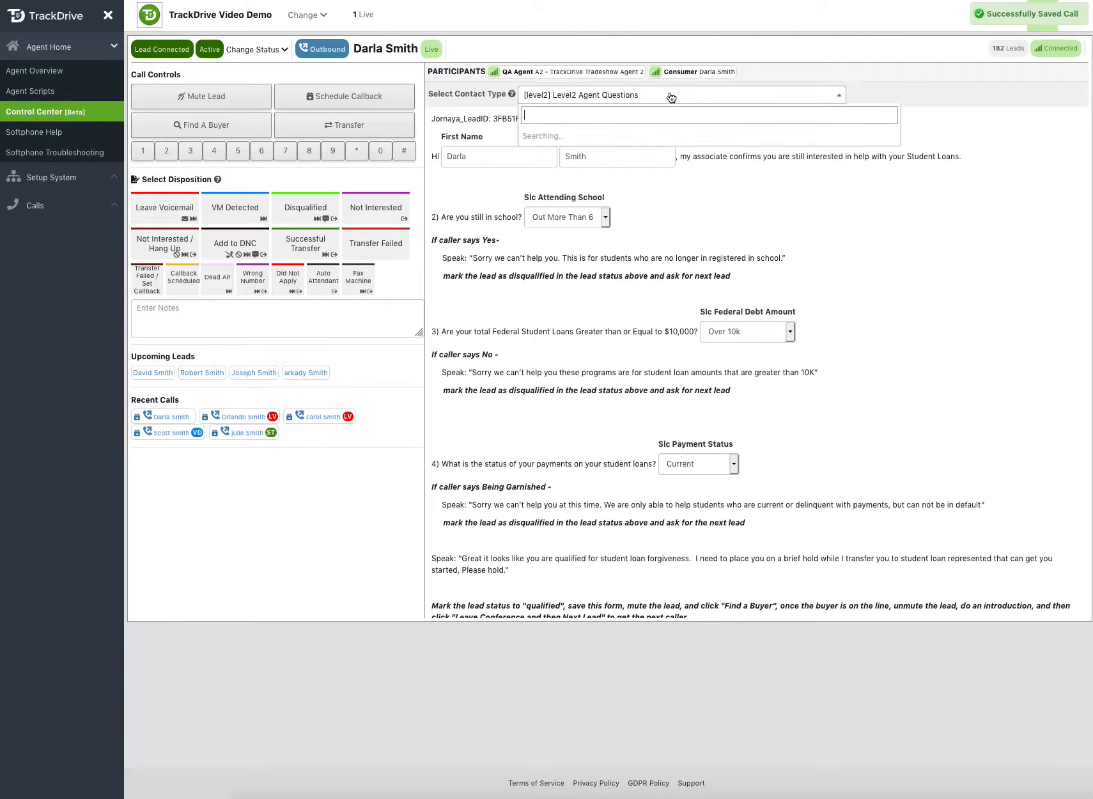
pyautogui.click(680, 94)
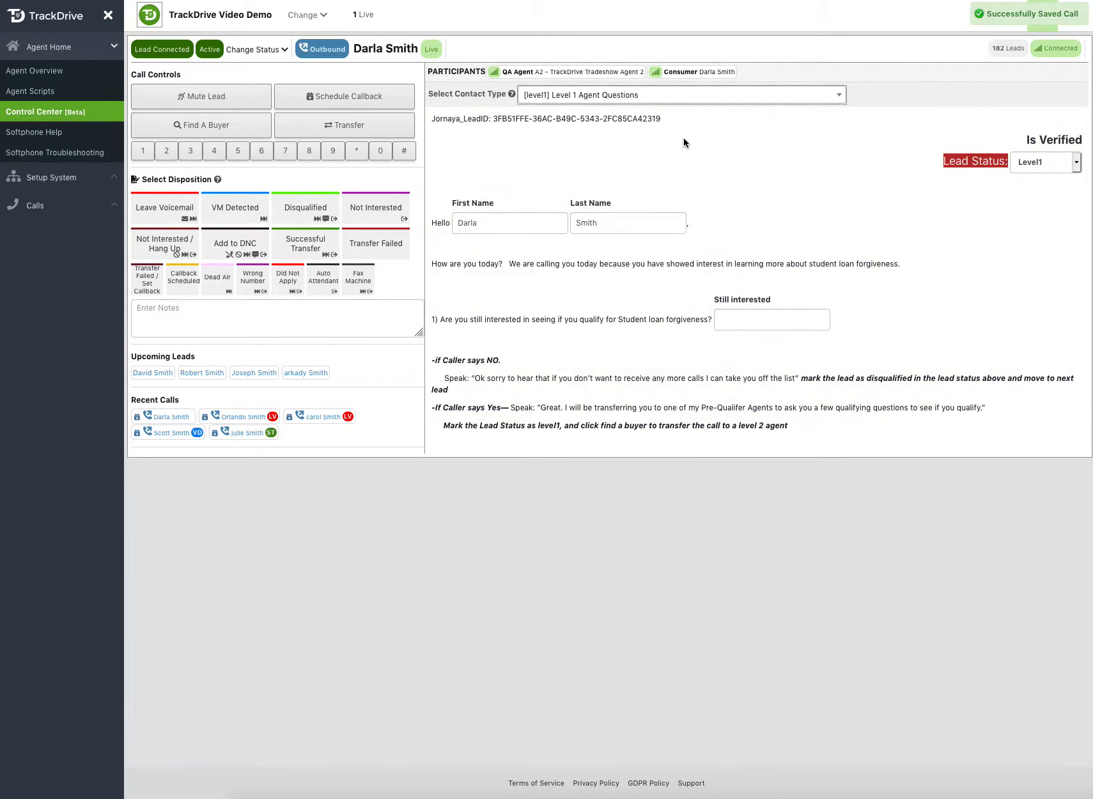
pyautogui.moveTo(703, 138)
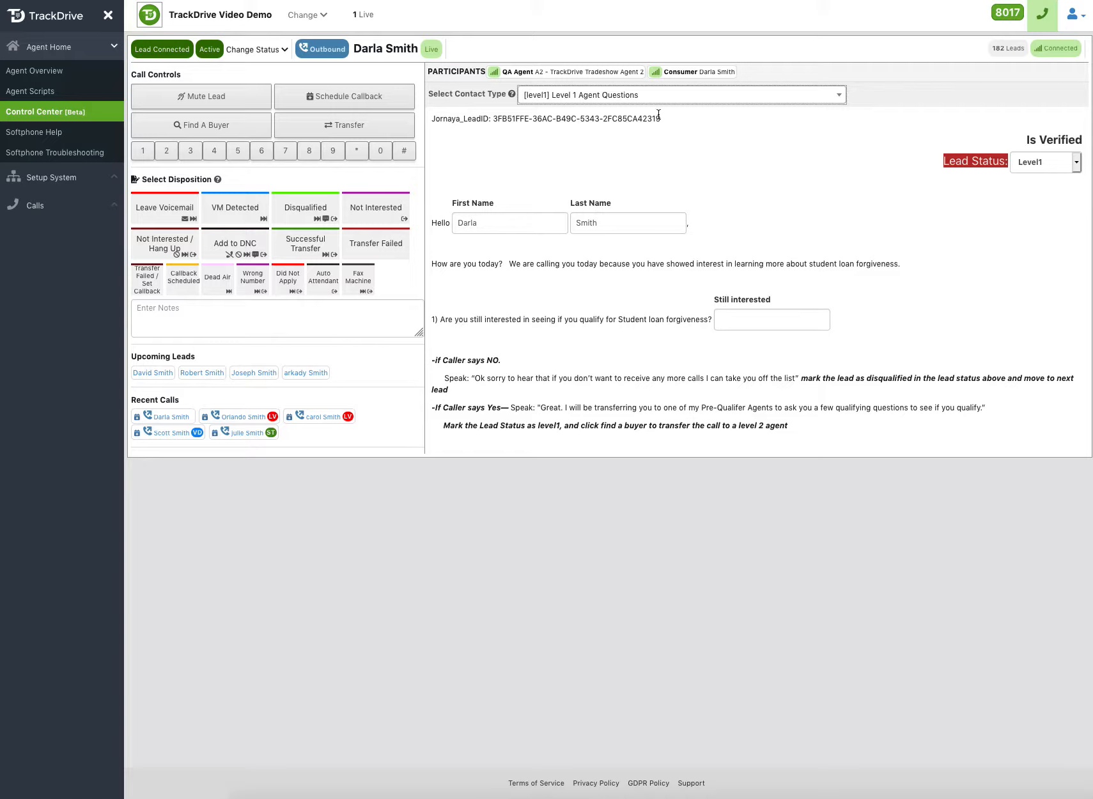
pyautogui.moveTo(711, 236)
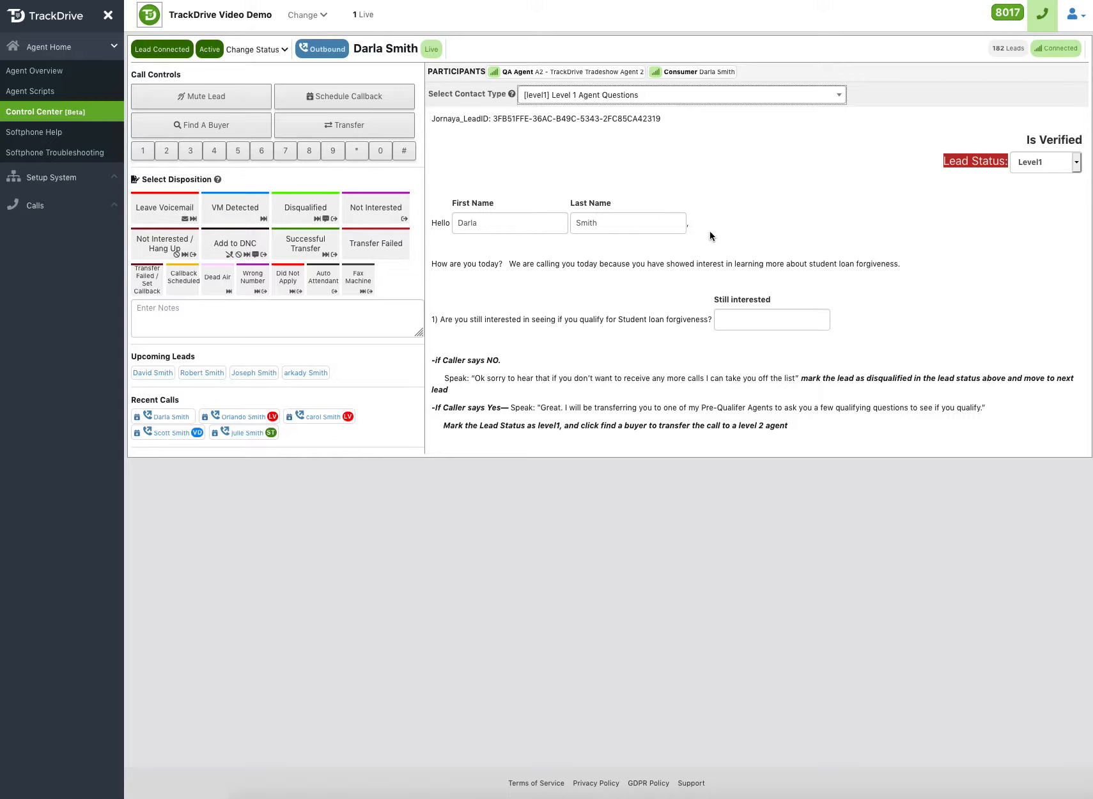
pyautogui.moveTo(274, 151)
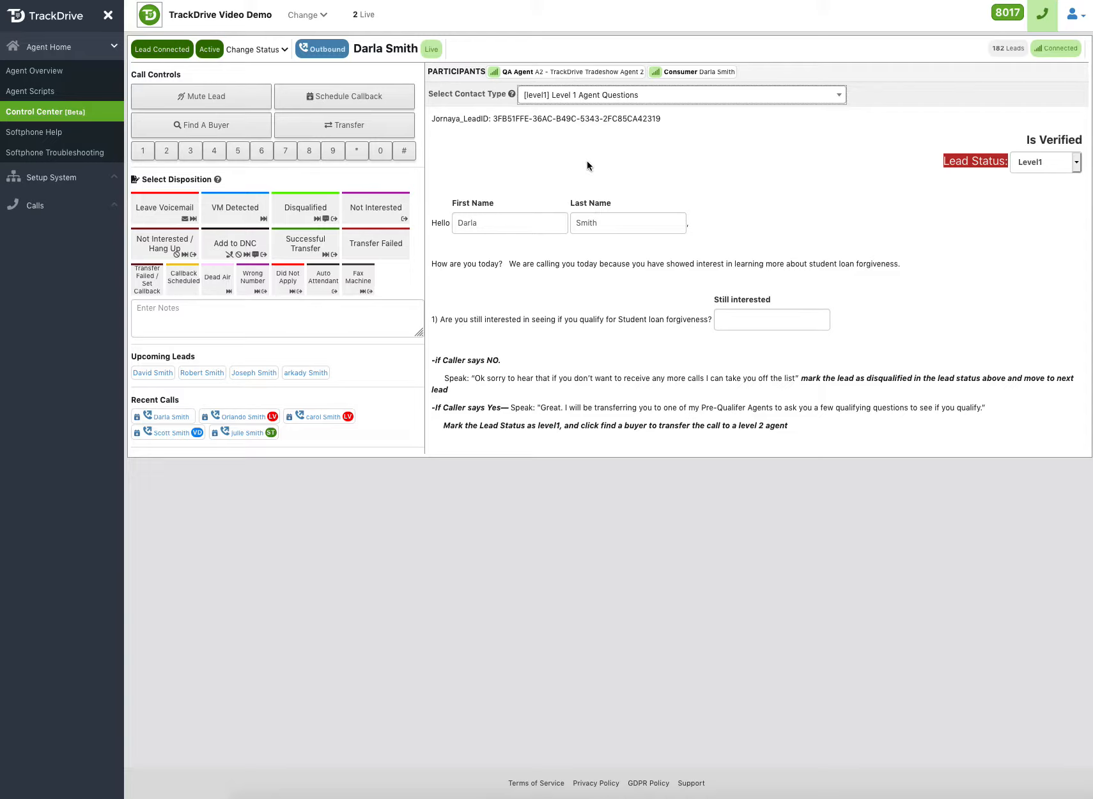
pyautogui.moveTo(154, 220)
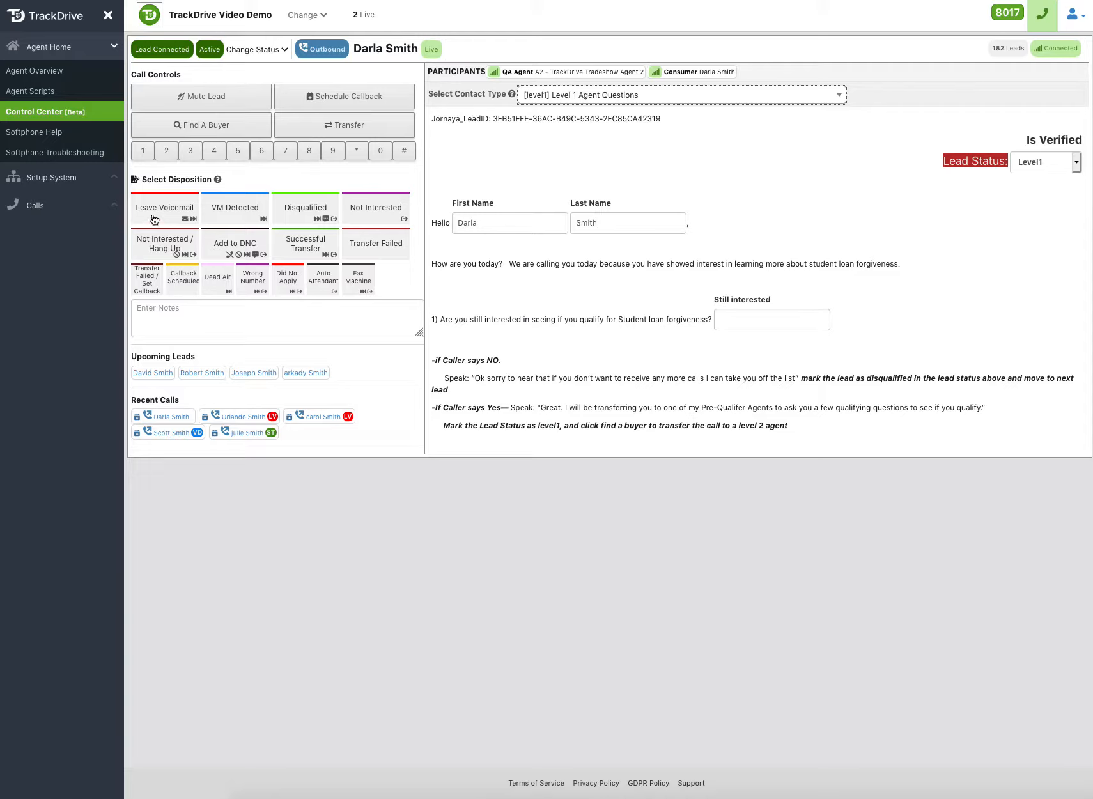
pyautogui.moveTo(160, 213)
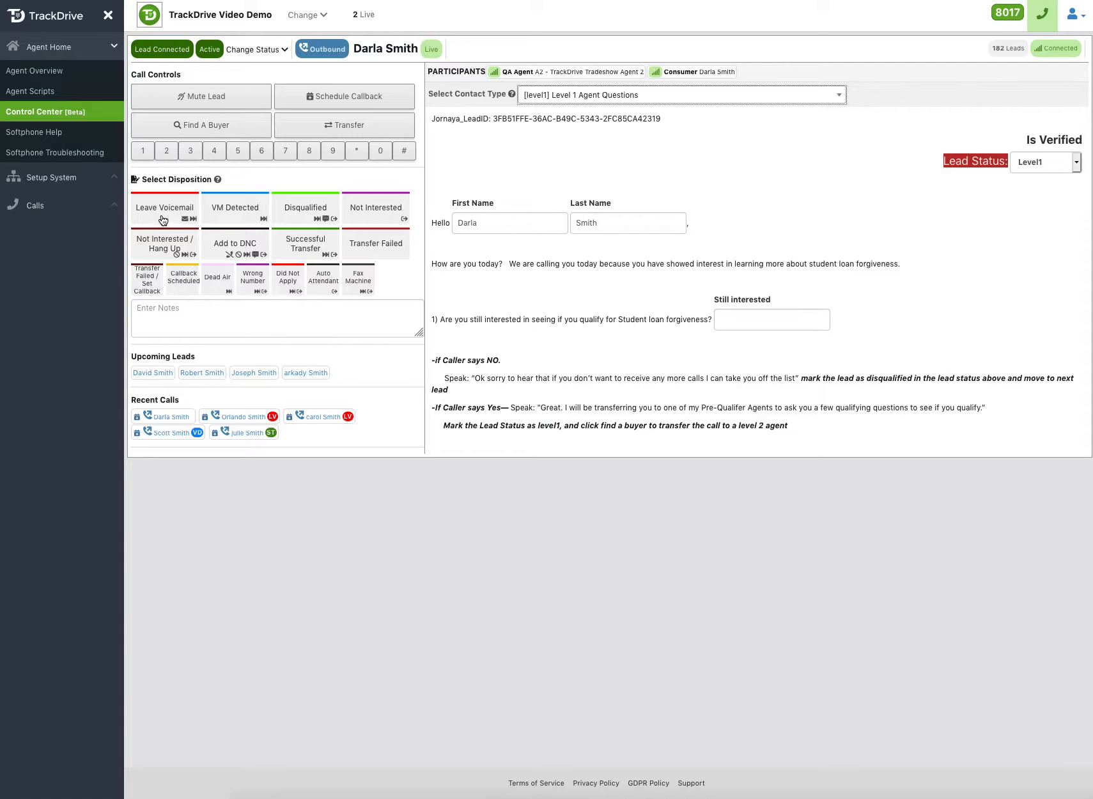
pyautogui.moveTo(164, 215)
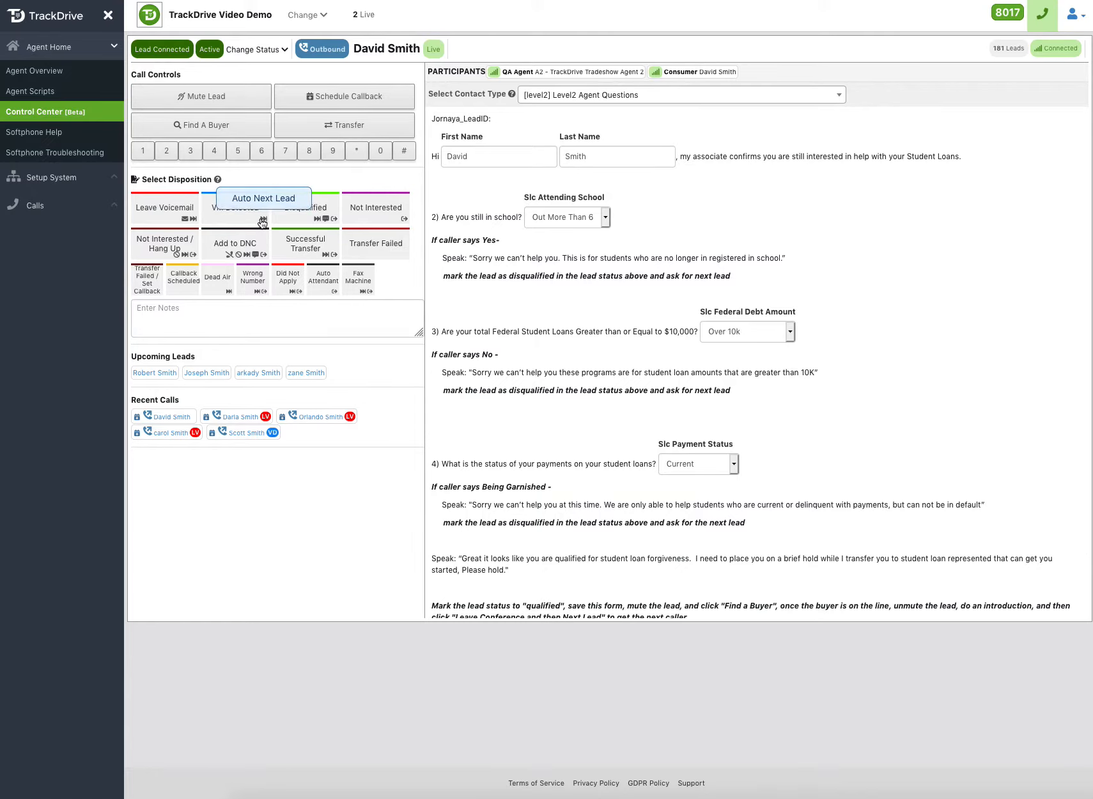
pyautogui.moveTo(314, 226)
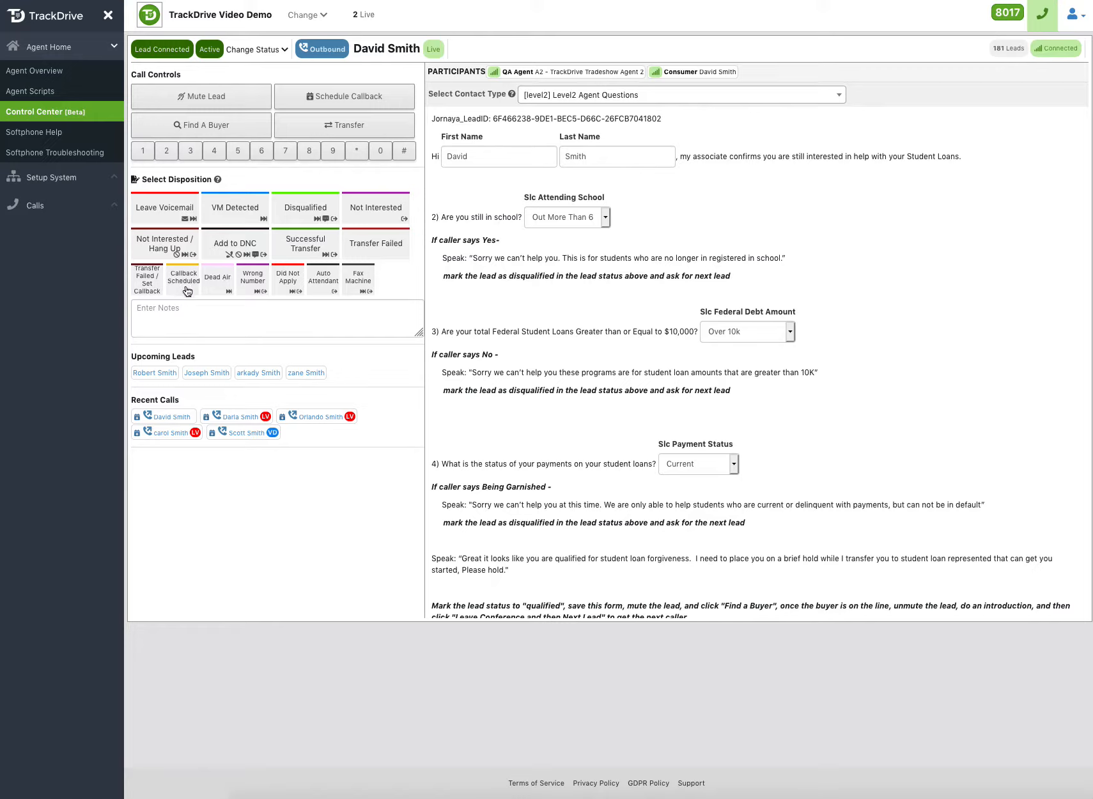
pyautogui.moveTo(182, 288)
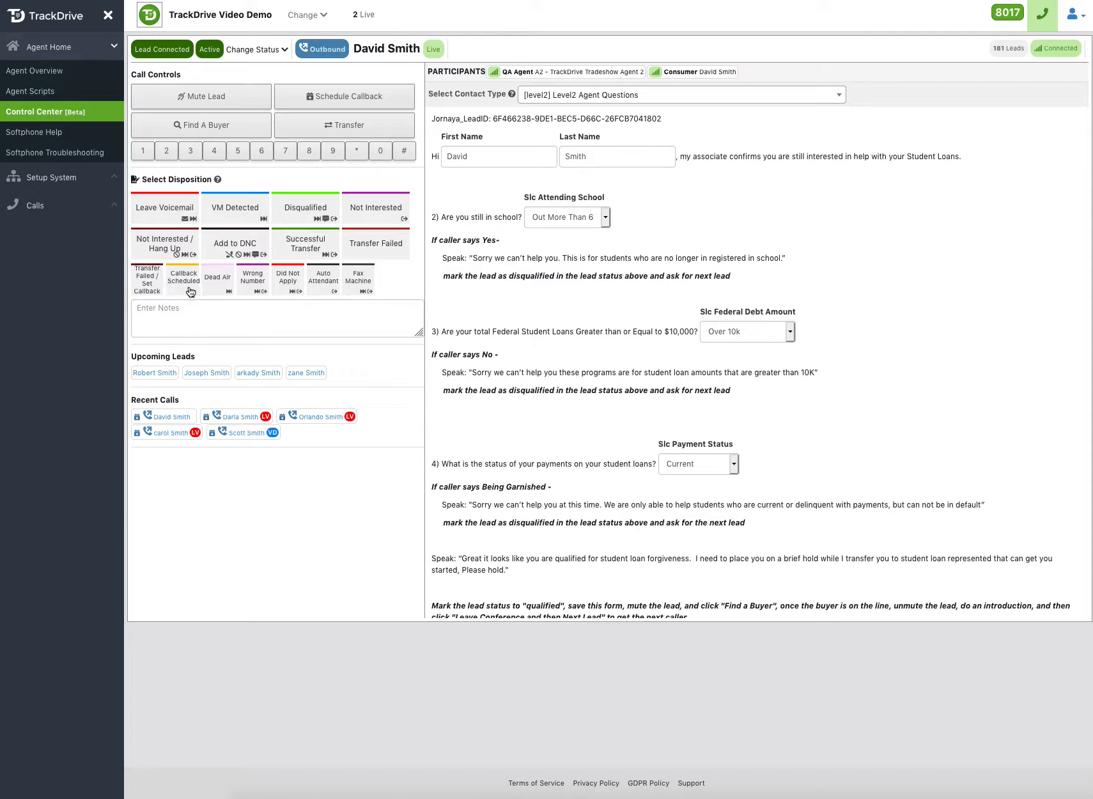
pyautogui.moveTo(184, 315)
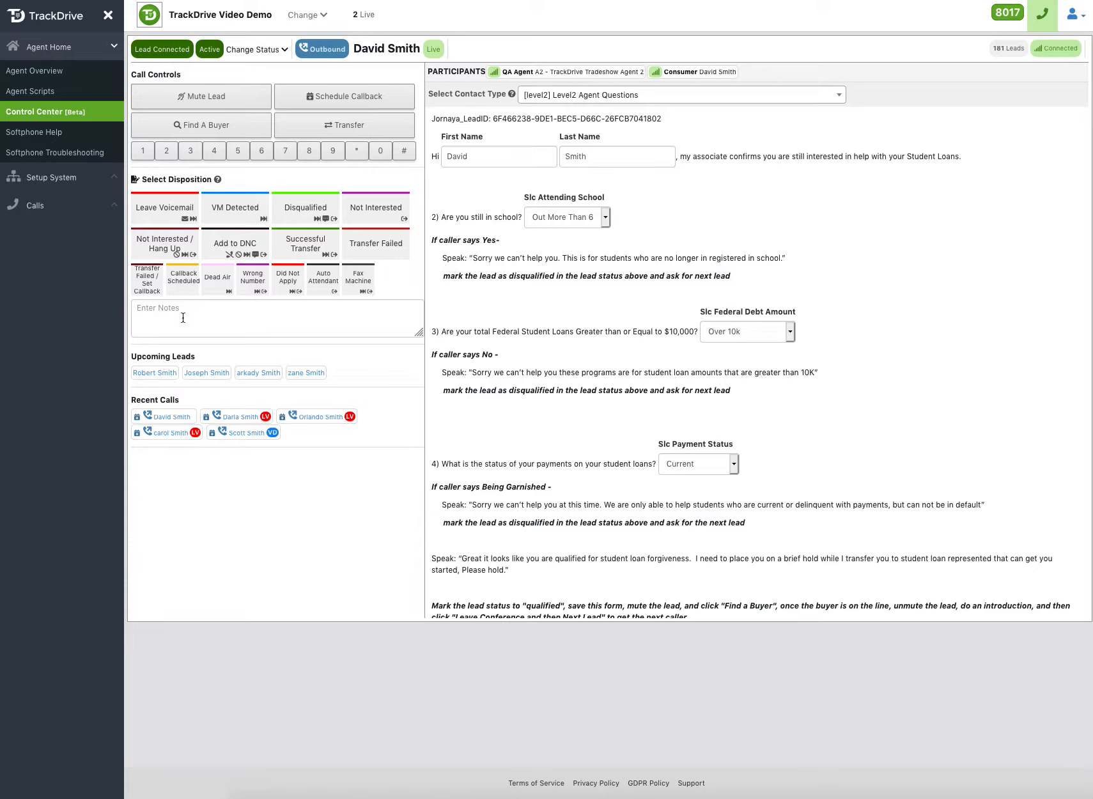
pyautogui.moveTo(256, 227)
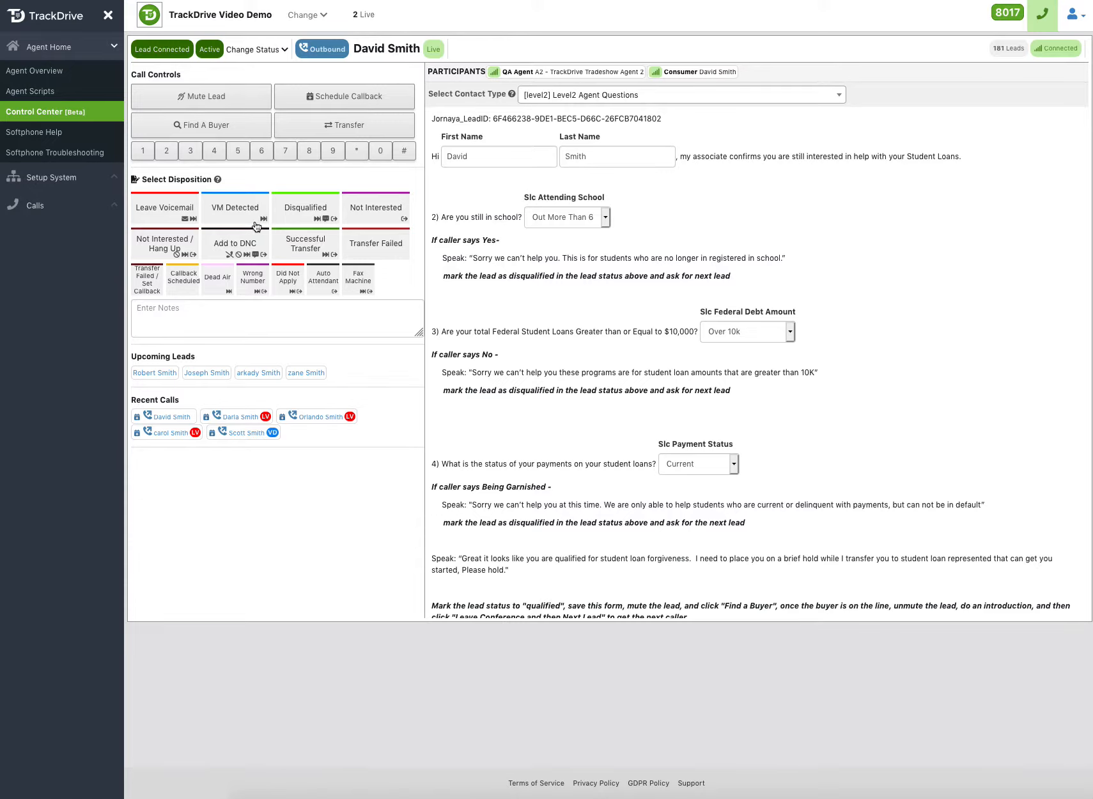
pyautogui.moveTo(323, 223)
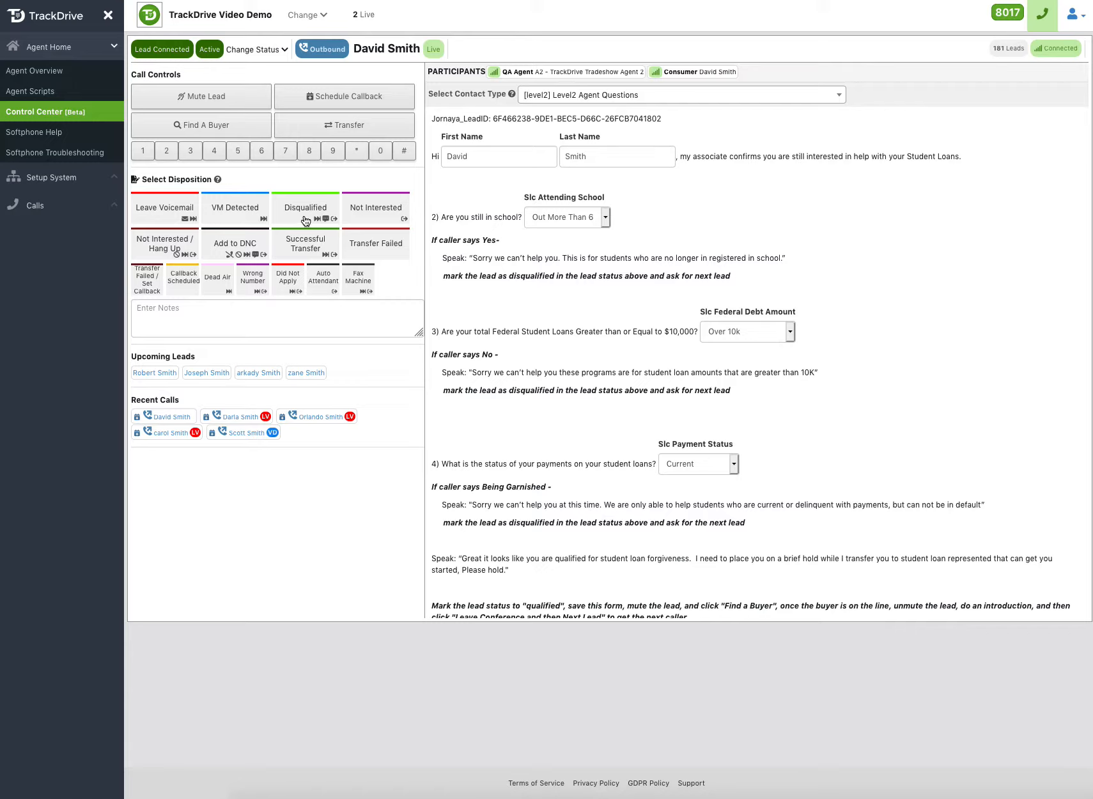
pyautogui.moveTo(231, 308)
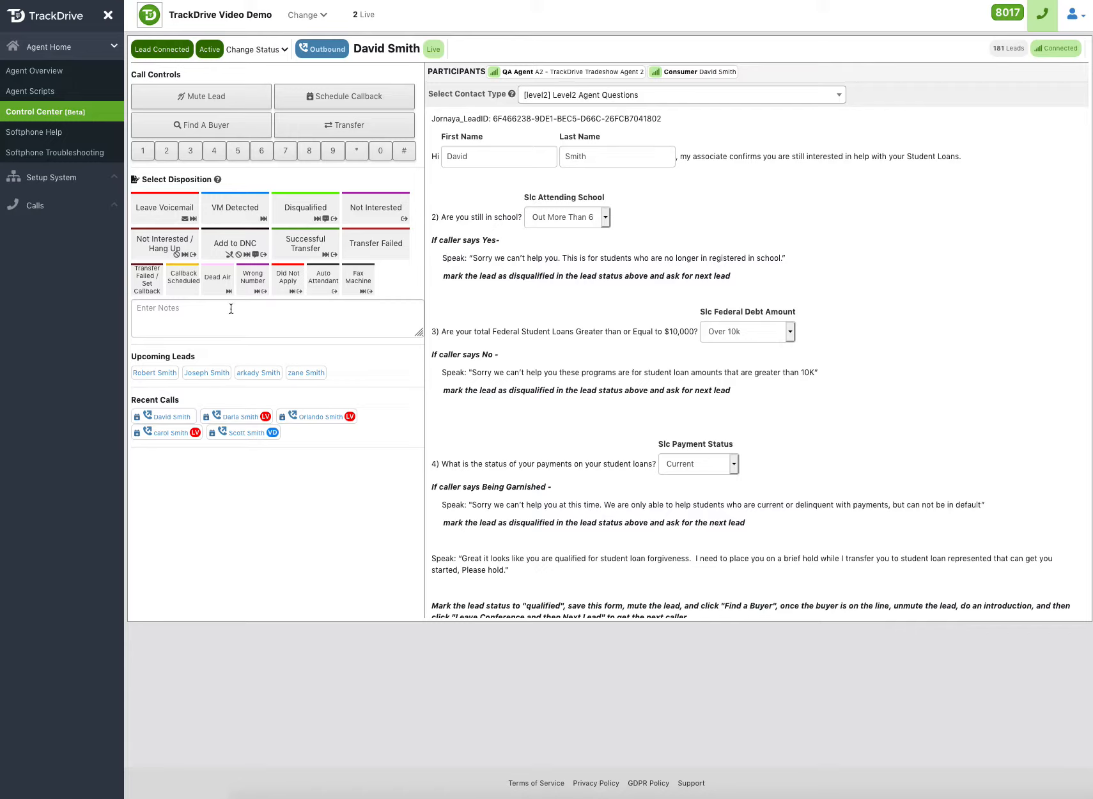
pyautogui.moveTo(324, 224)
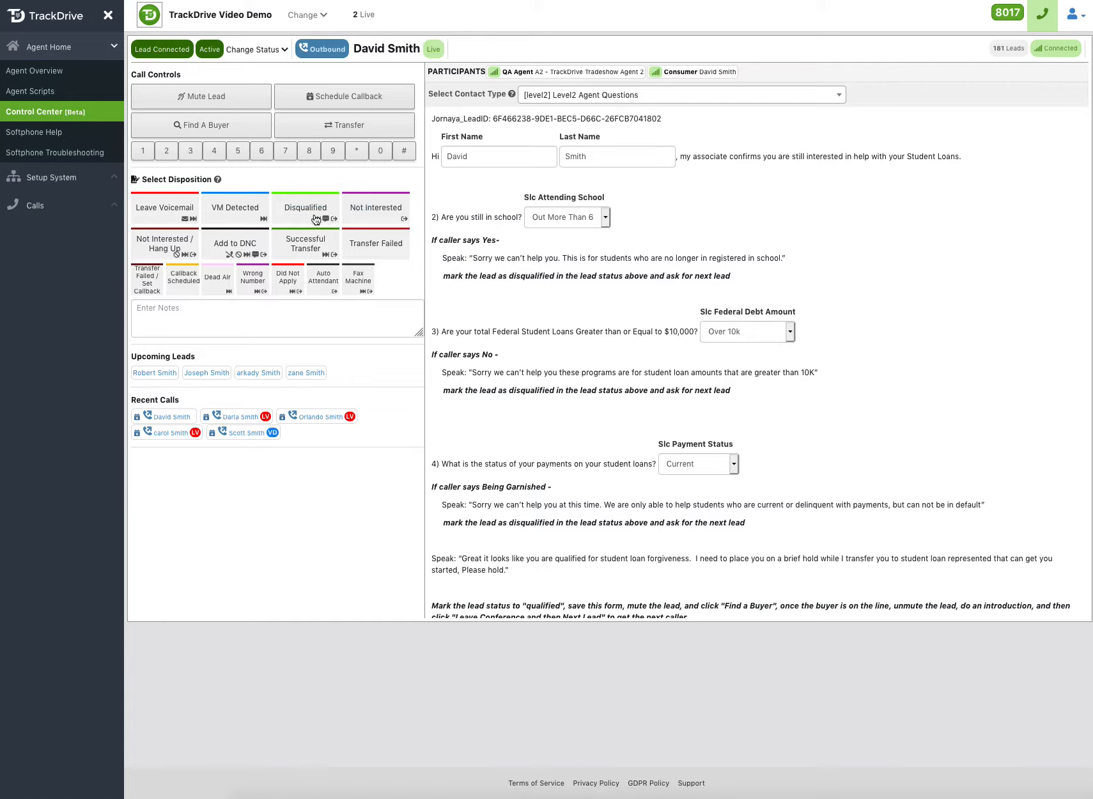
pyautogui.moveTo(216, 275)
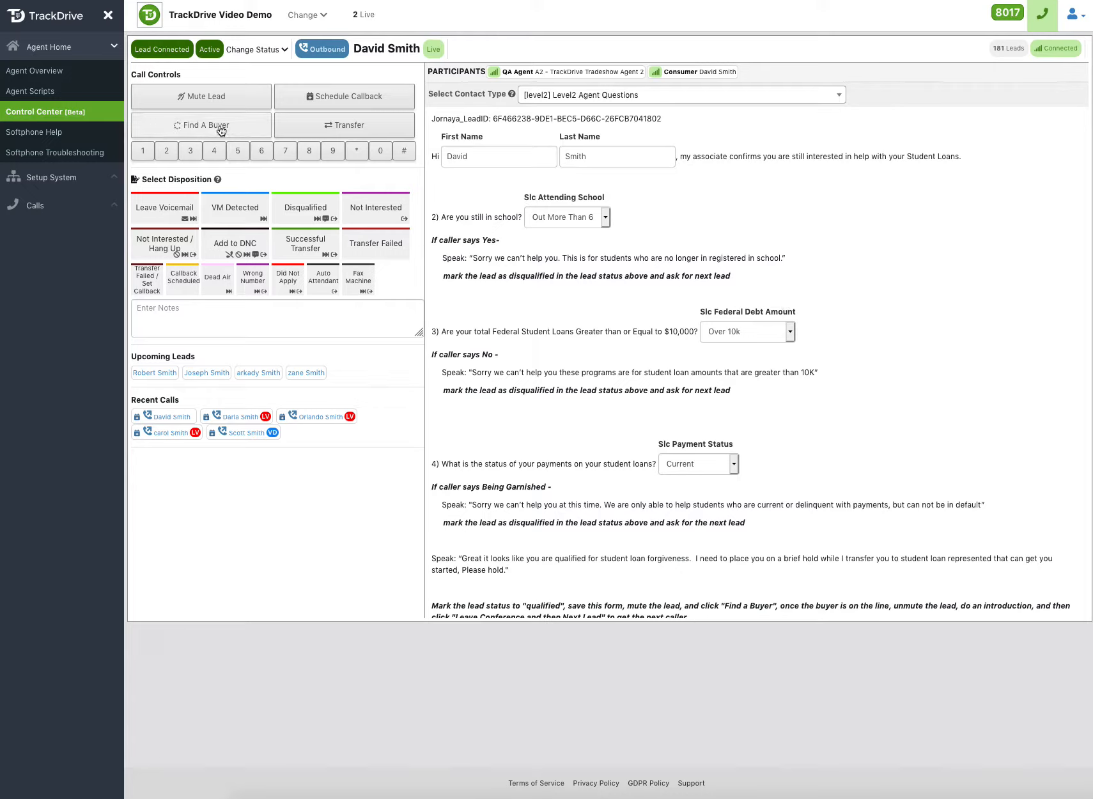
pyautogui.click(201, 125)
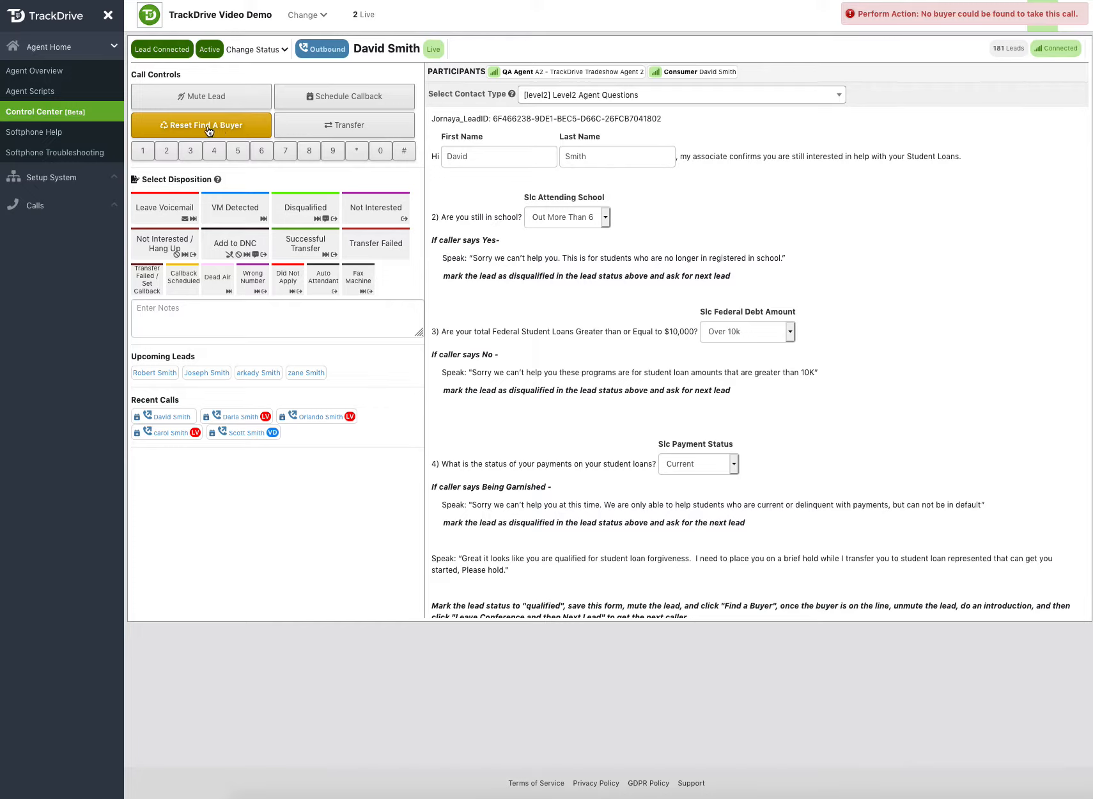
pyautogui.click(201, 125)
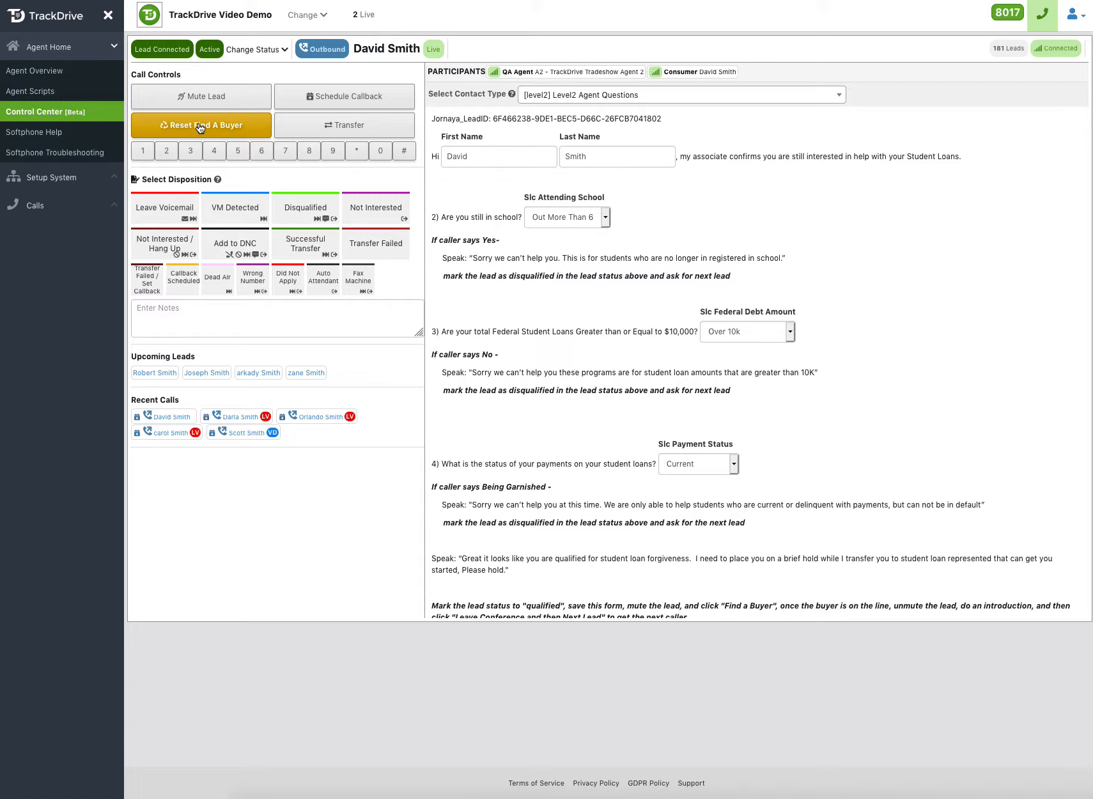
pyautogui.moveTo(212, 132)
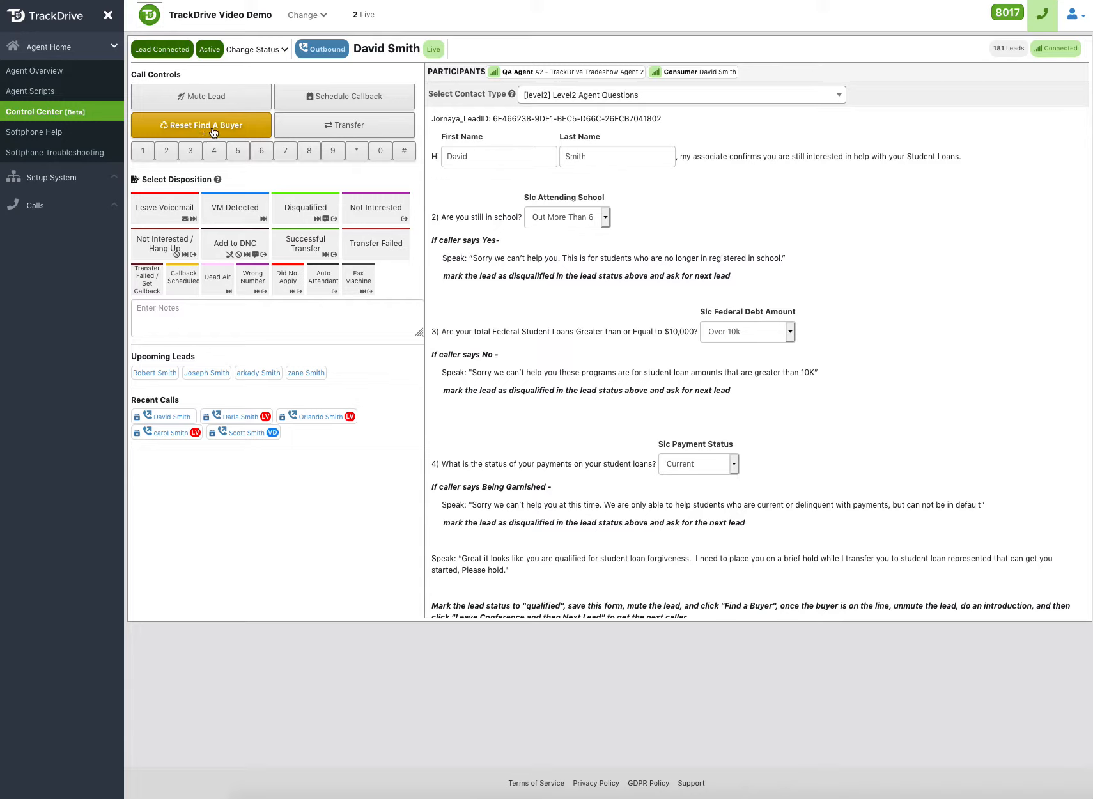
pyautogui.moveTo(534, 243)
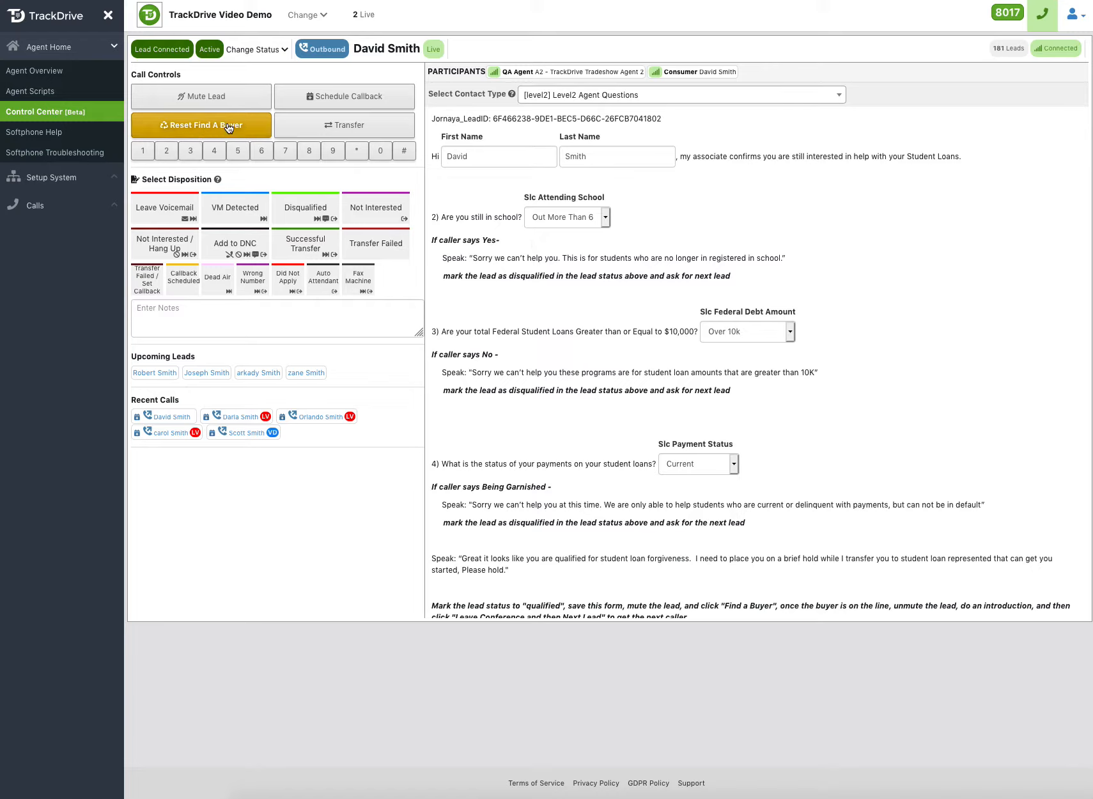
pyautogui.moveTo(394, 168)
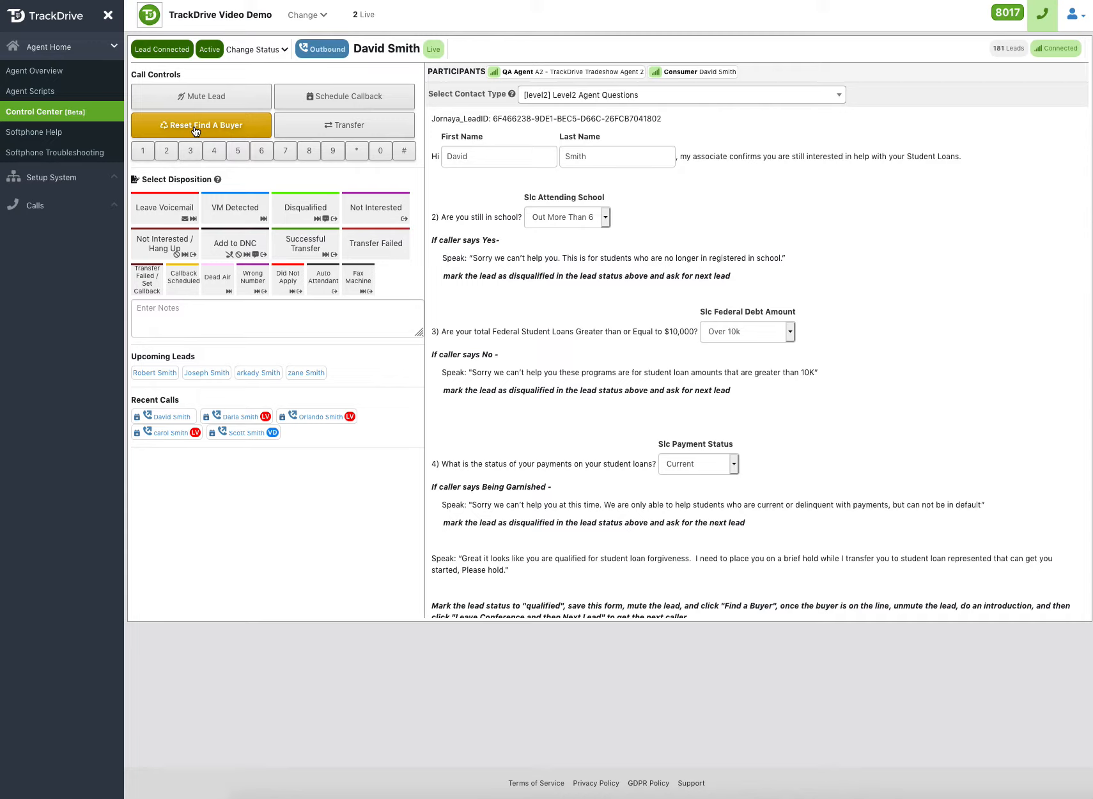
pyautogui.moveTo(360, 103)
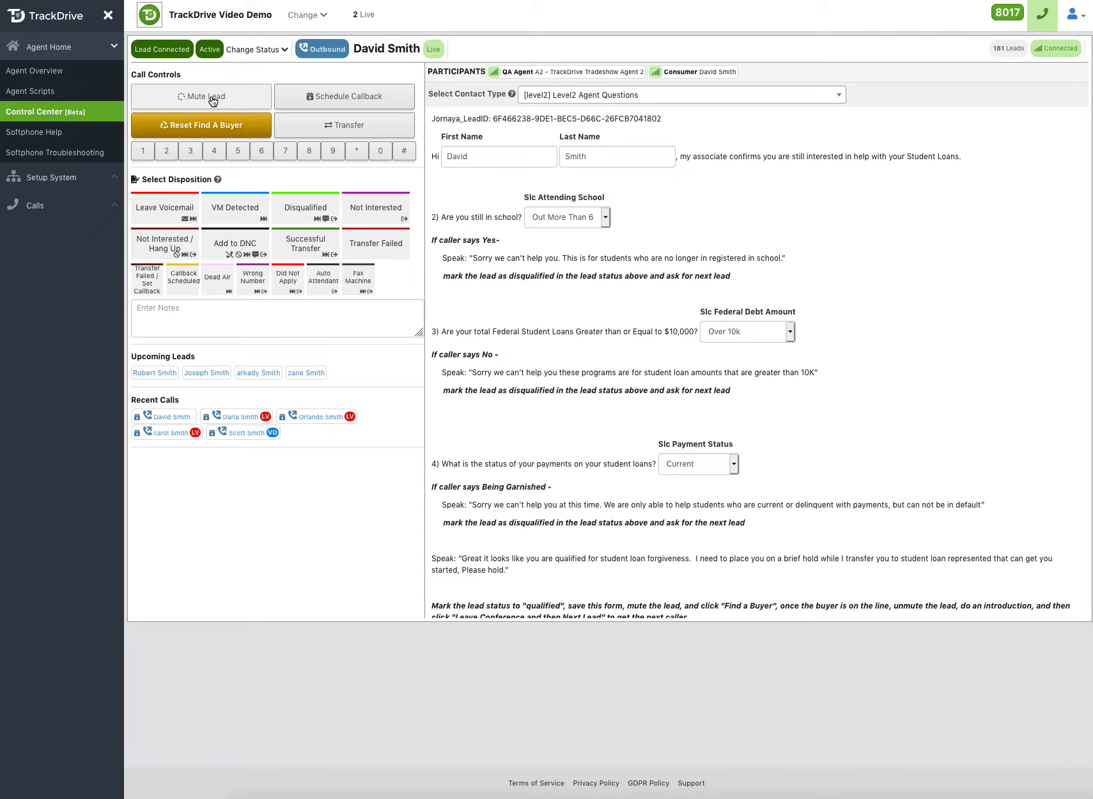
pyautogui.click(201, 96)
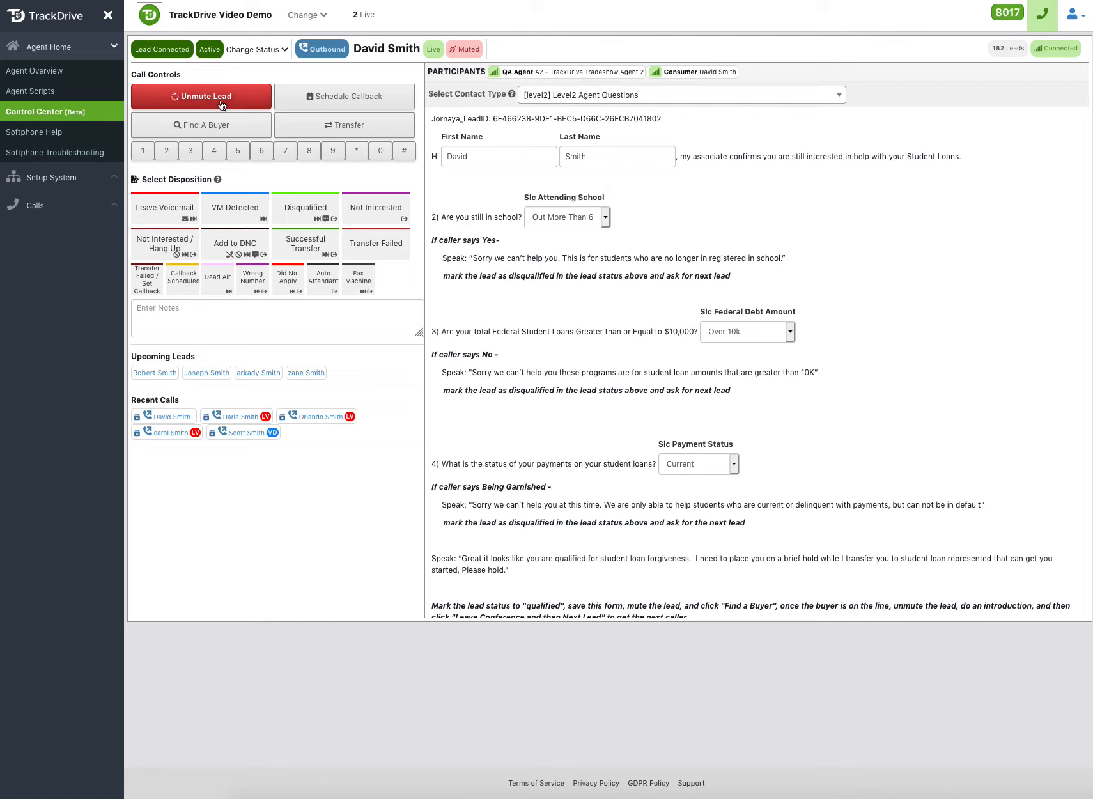
pyautogui.click(201, 96)
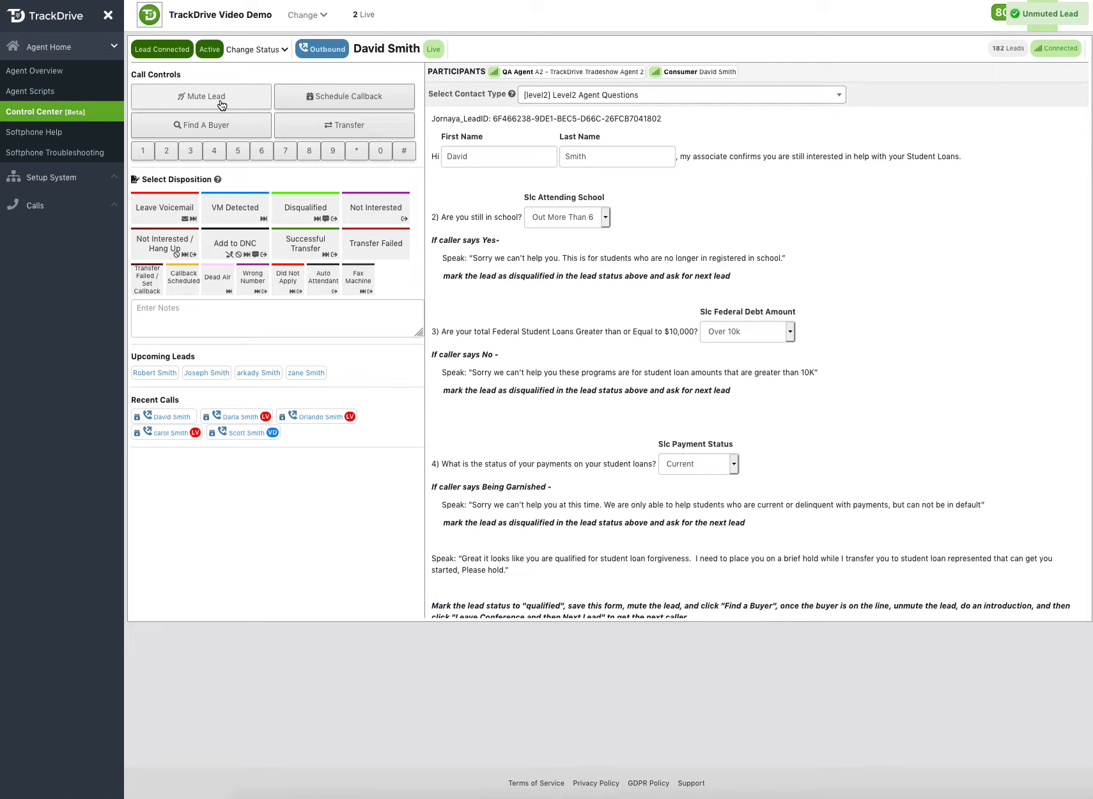
pyautogui.click(200, 97)
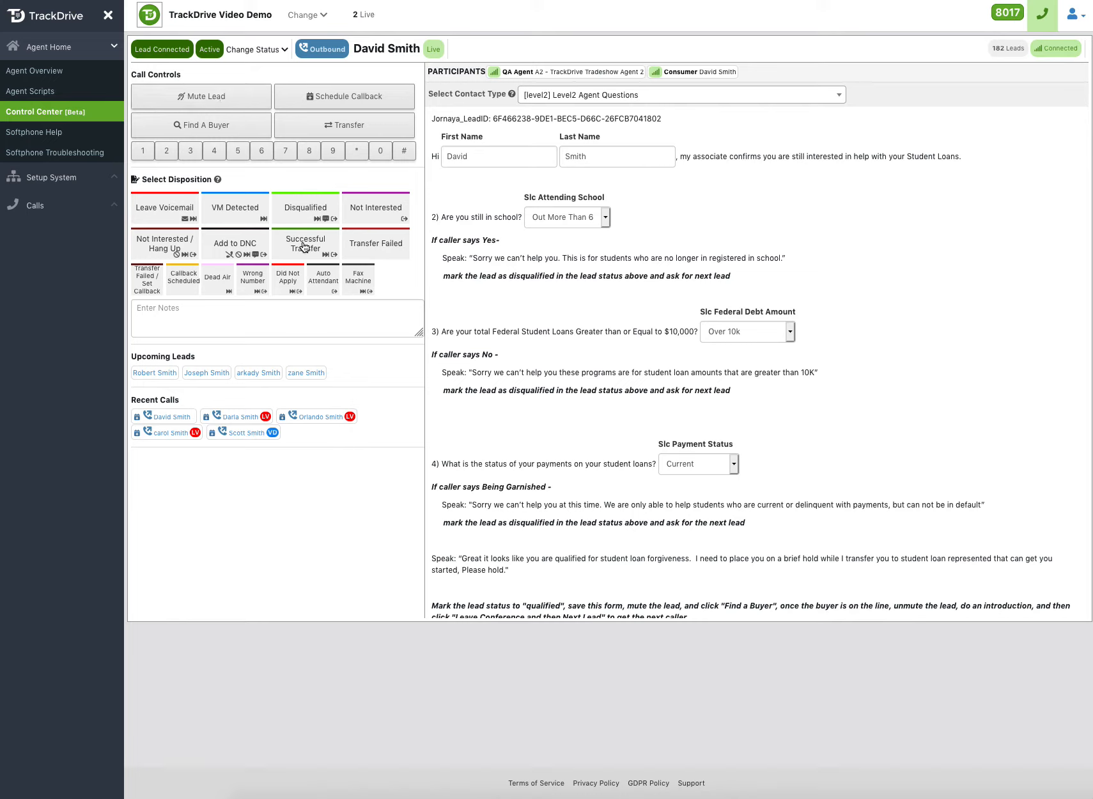
pyautogui.moveTo(324, 248)
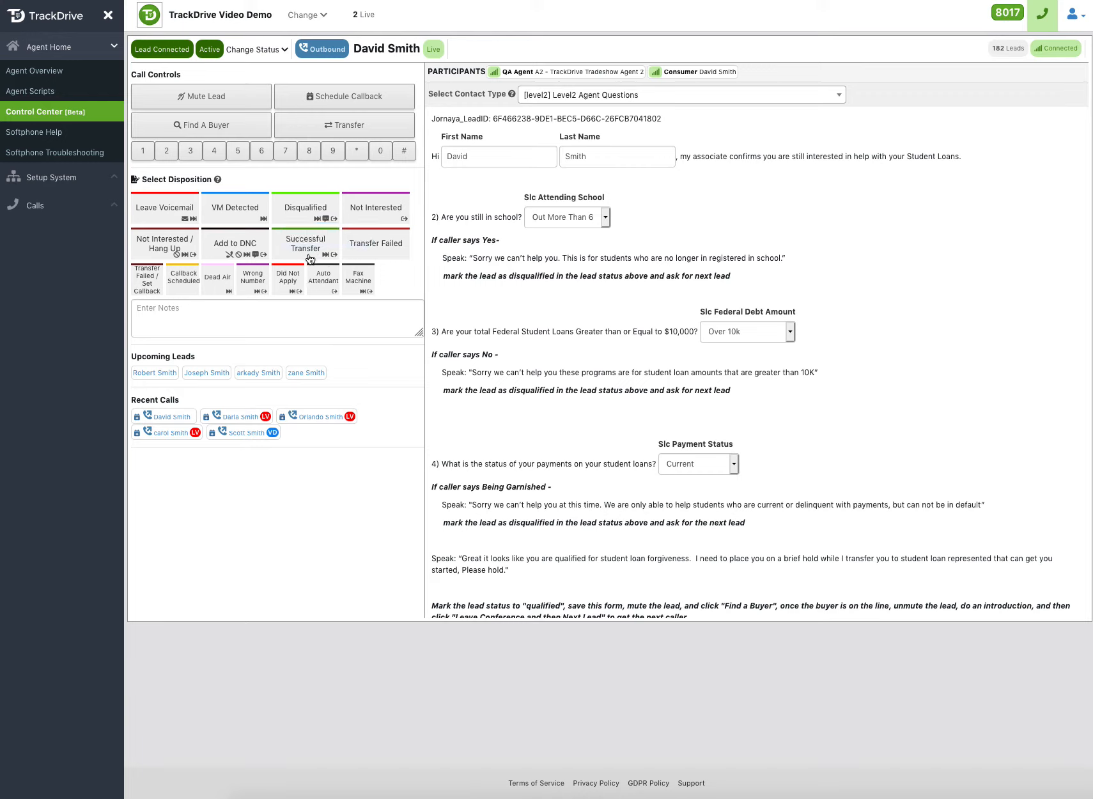
pyautogui.moveTo(668, 236)
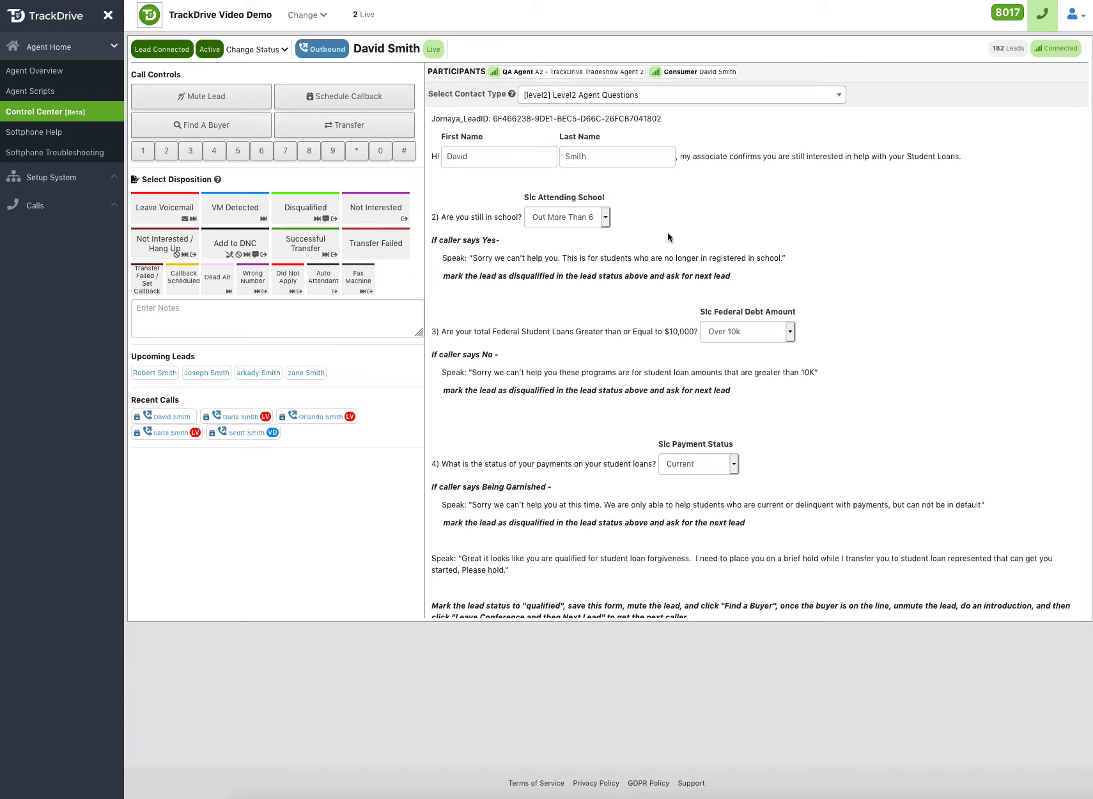
pyautogui.moveTo(735, 218)
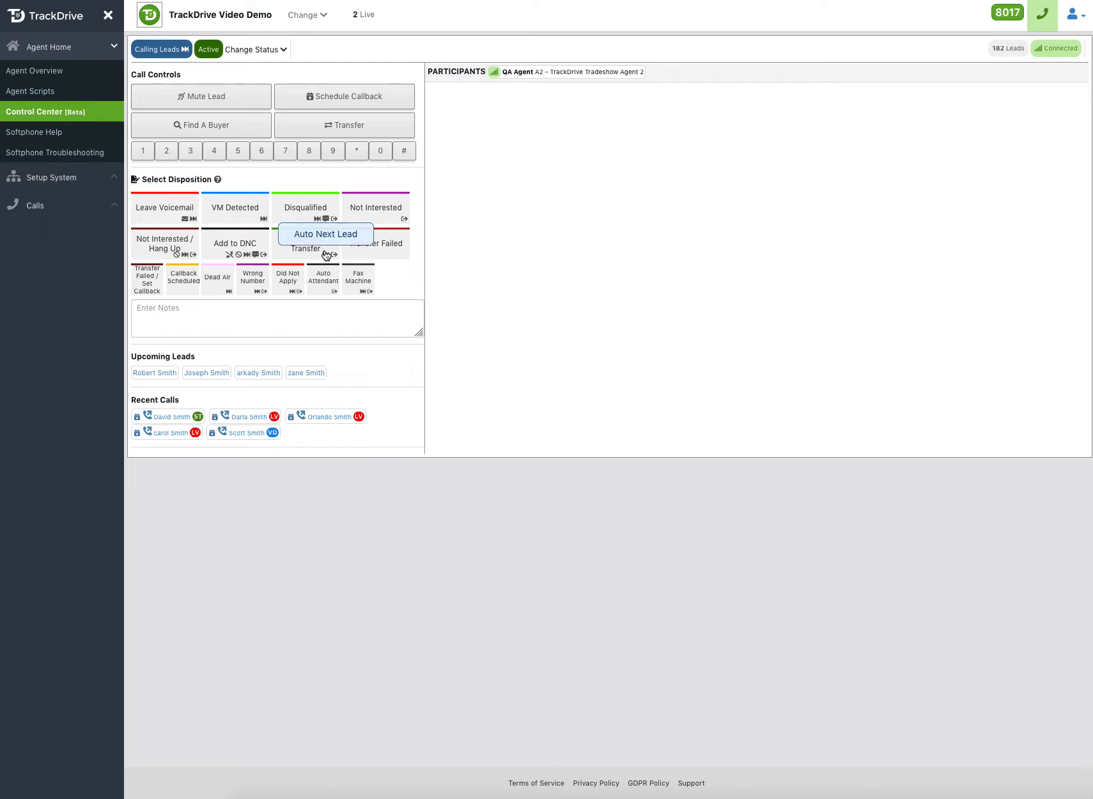
pyautogui.moveTo(336, 257)
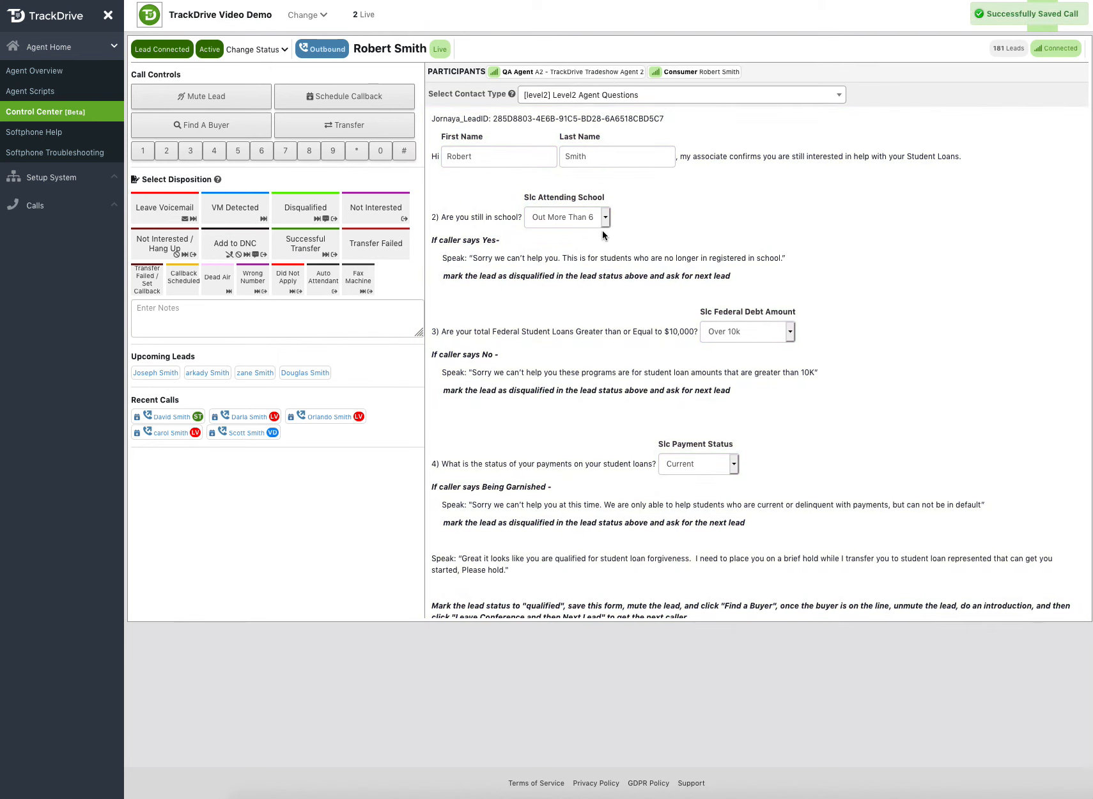
pyautogui.moveTo(788, 136)
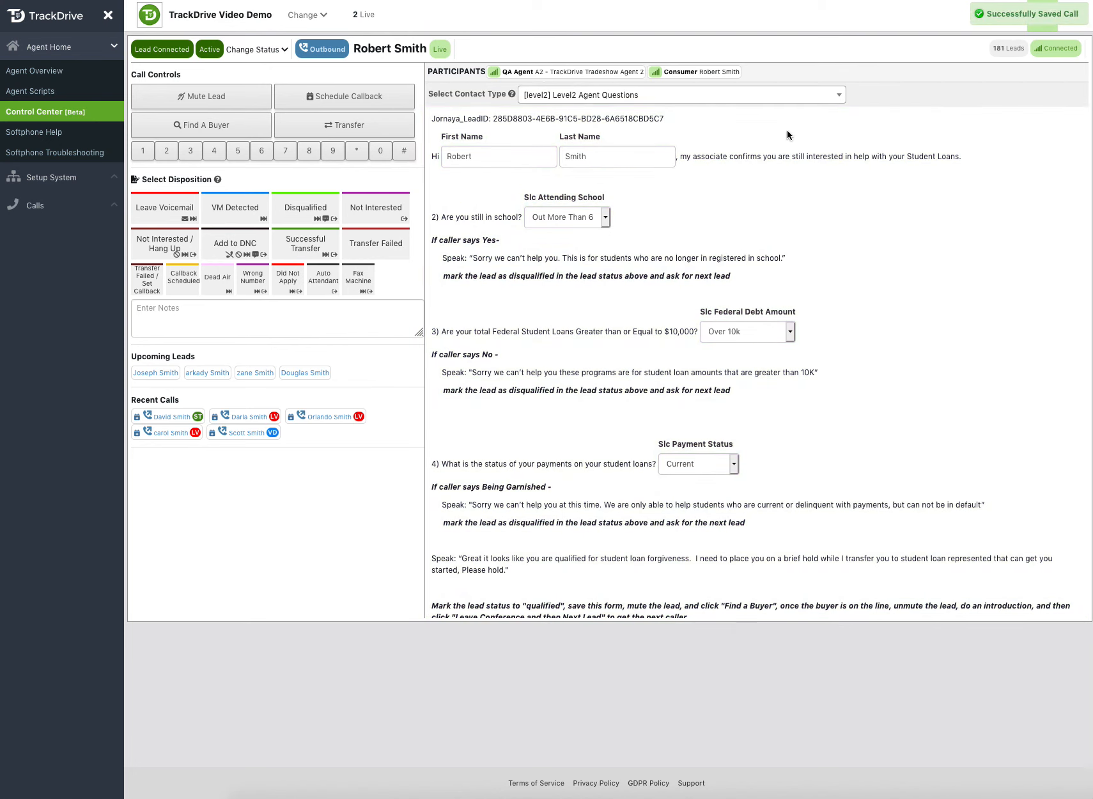